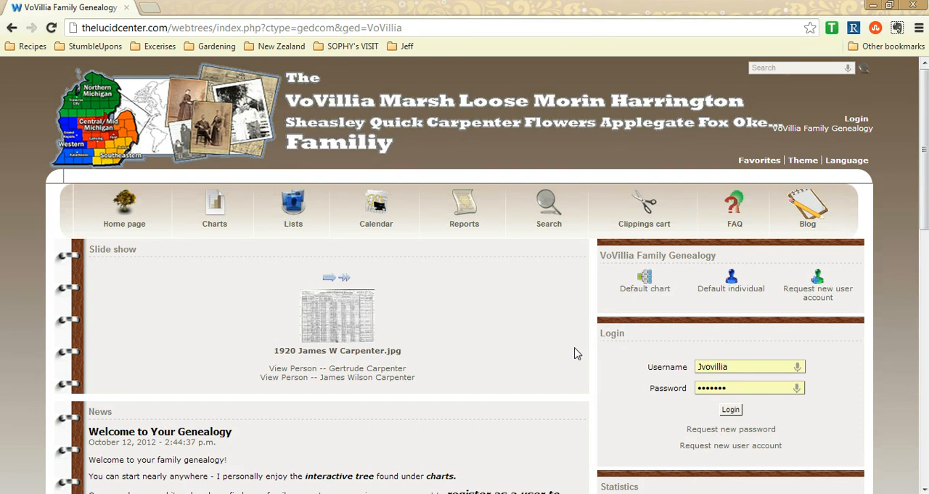
pyautogui.moveTo(488, 372)
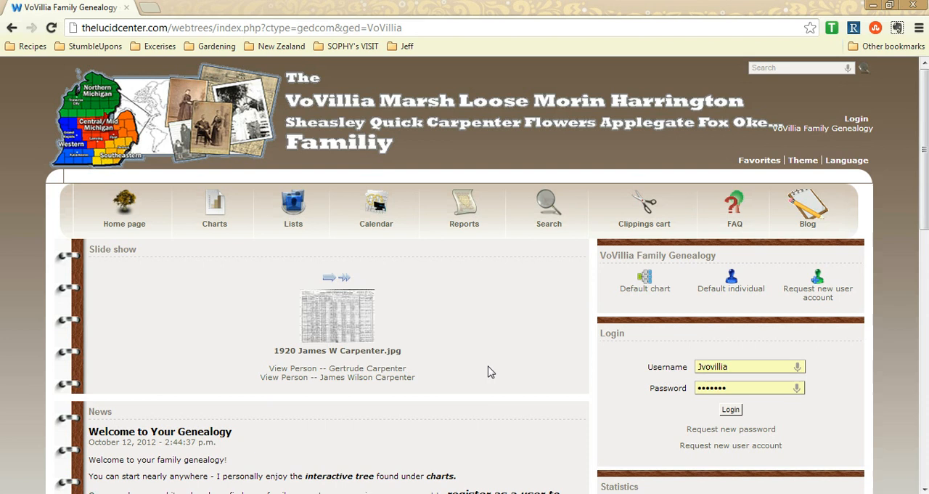
pyautogui.moveTo(560, 173)
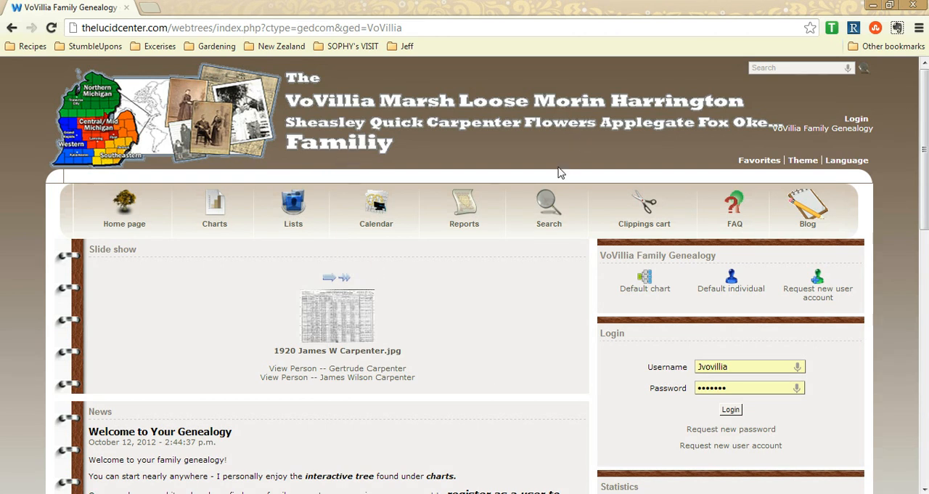
pyautogui.moveTo(563, 398)
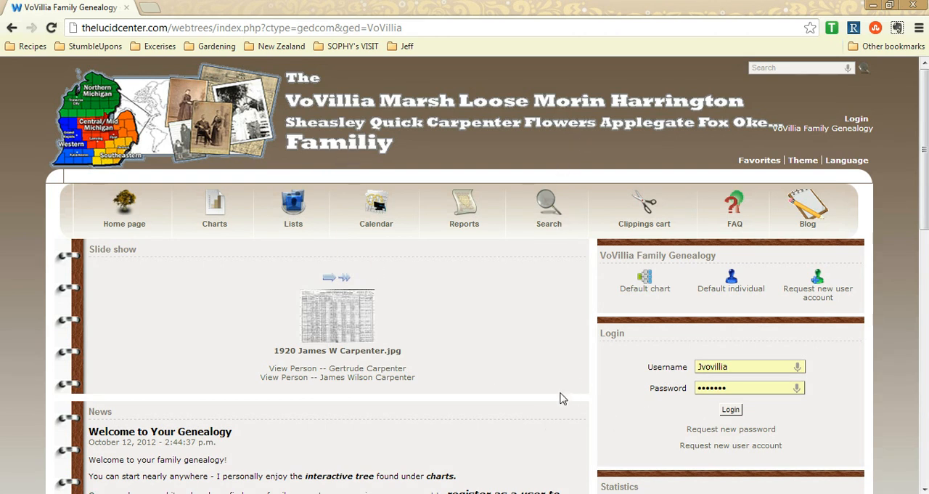
pyautogui.moveTo(349, 385)
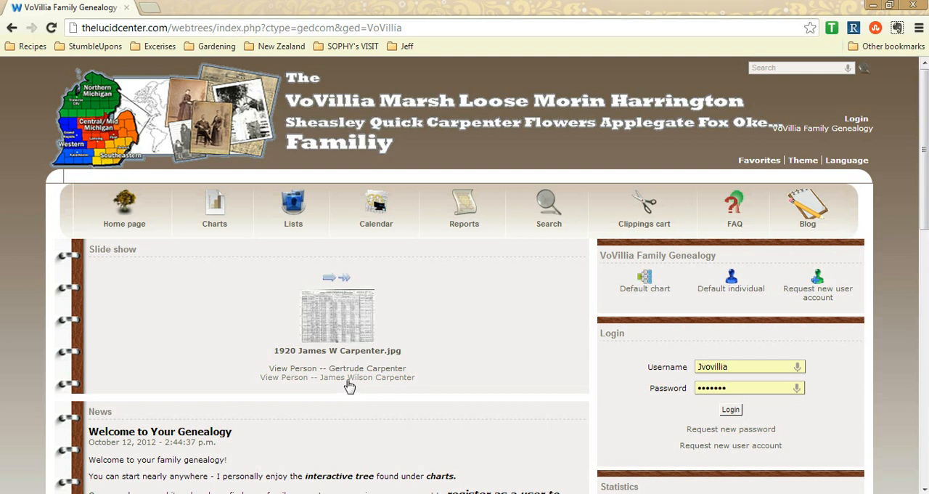
pyautogui.click(369, 377)
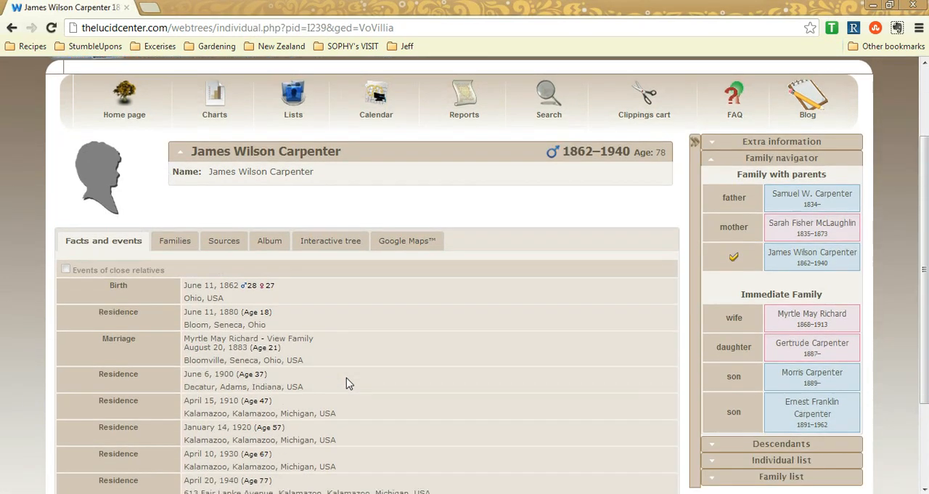
pyautogui.scroll(-3)
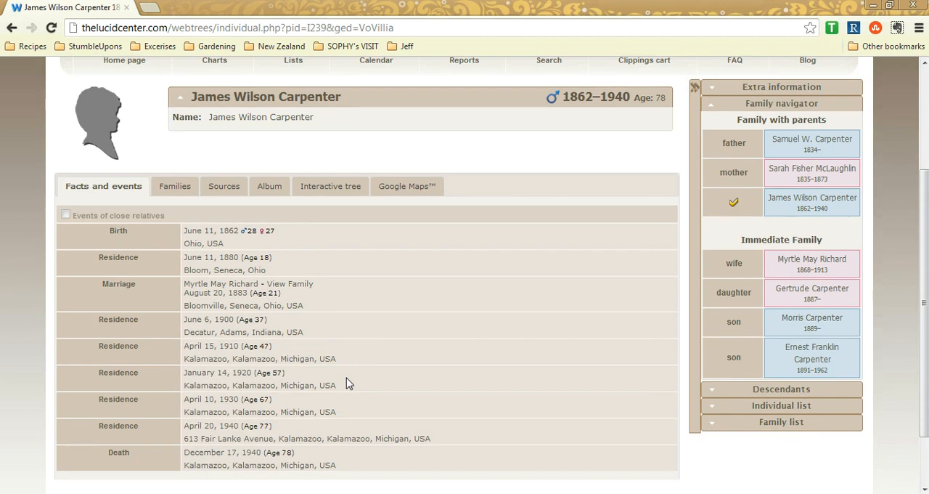
pyautogui.moveTo(148, 264)
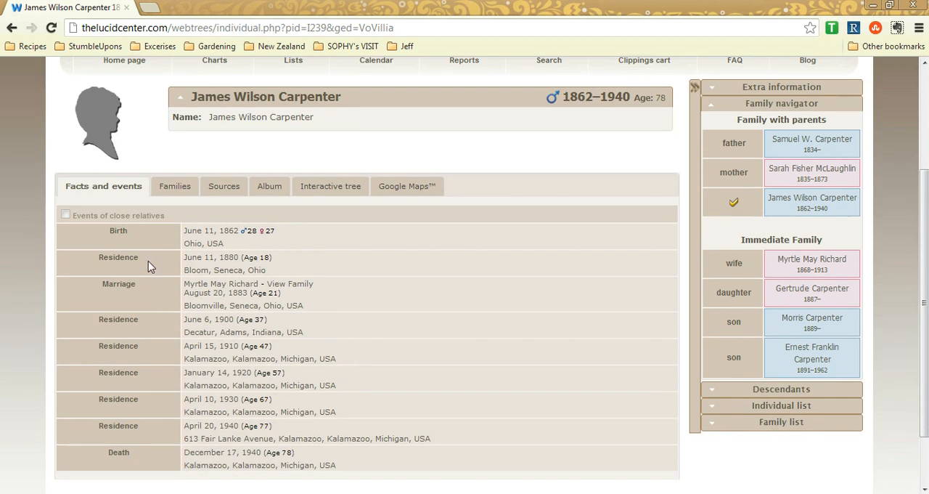
pyautogui.moveTo(153, 394)
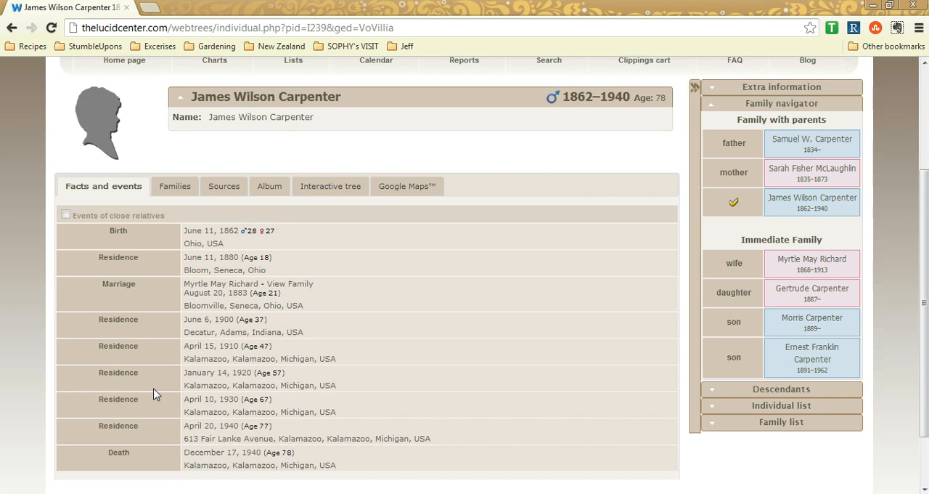
# Step: Review his Families tab (parents, spouse, children), then return to Facts and events
pyautogui.click(175, 186)
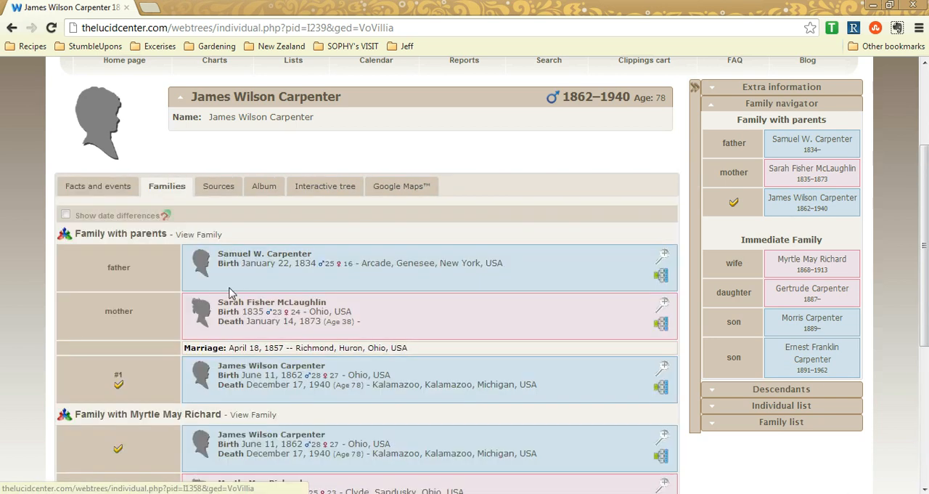
pyautogui.scroll(-3)
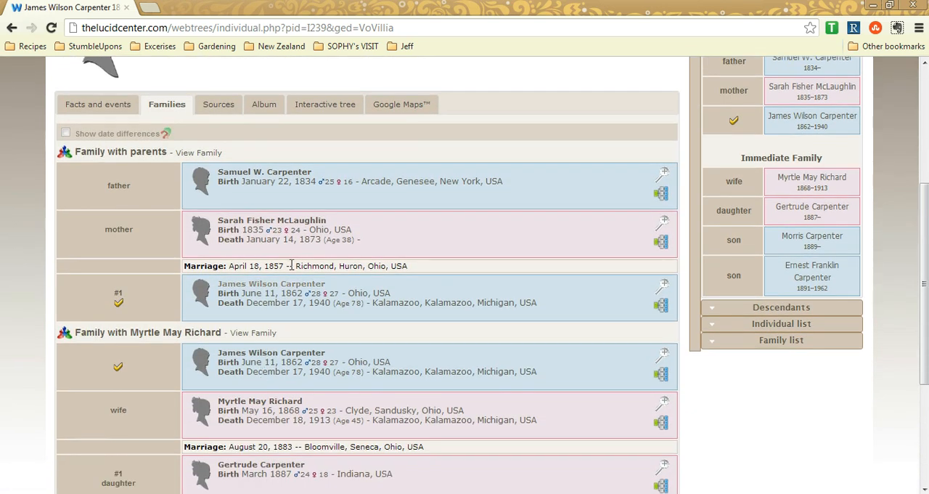
pyautogui.click(98, 105)
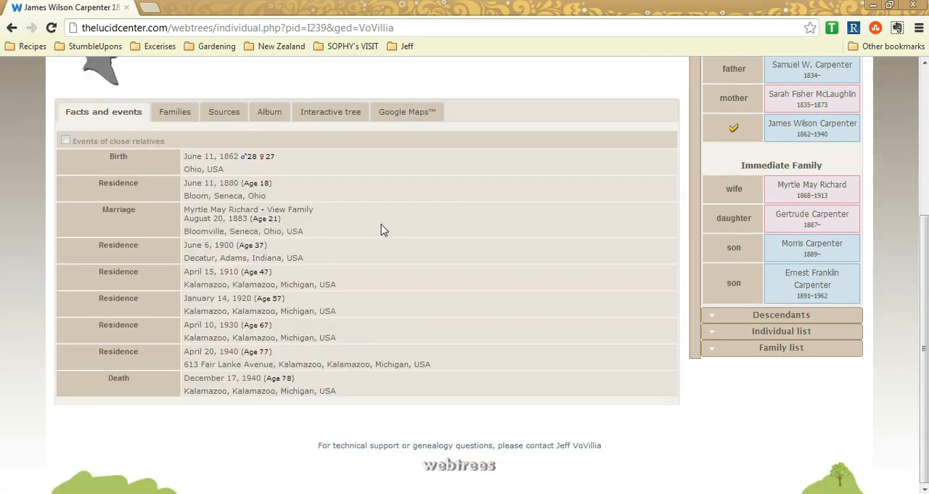
pyautogui.moveTo(142, 247)
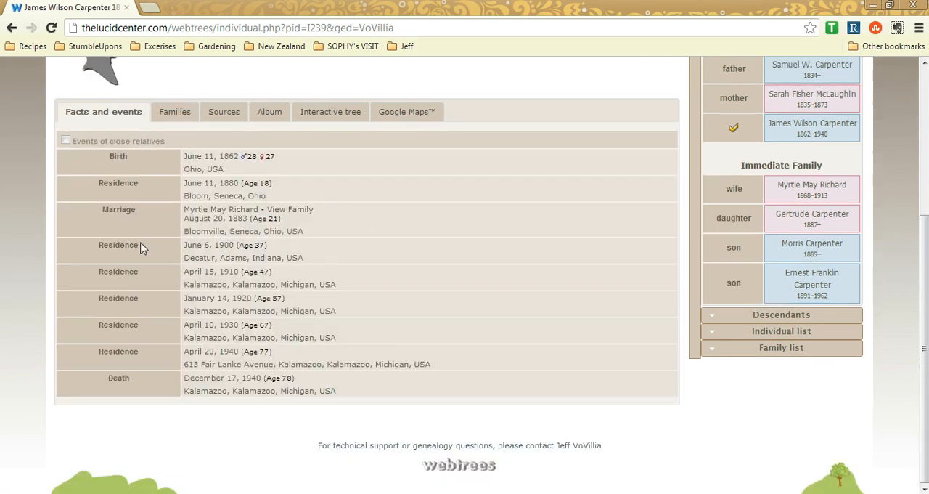
pyautogui.moveTo(134, 386)
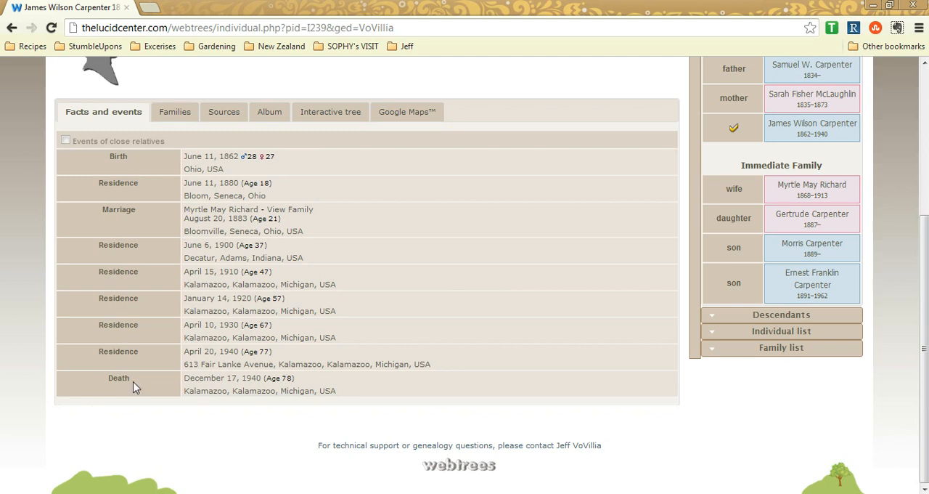
pyautogui.moveTo(122, 183)
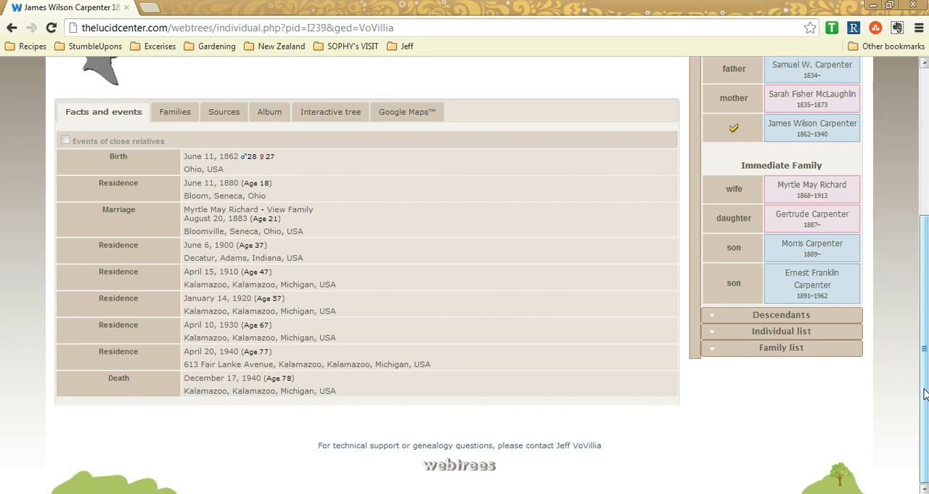
pyautogui.scroll(3)
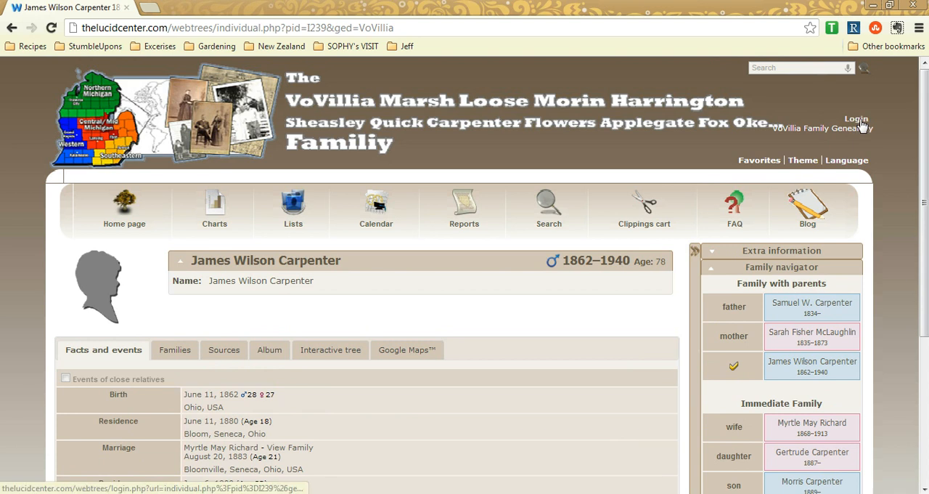
# Step: Go to the webtrees login page from the top-right Login link
pyautogui.click(856, 119)
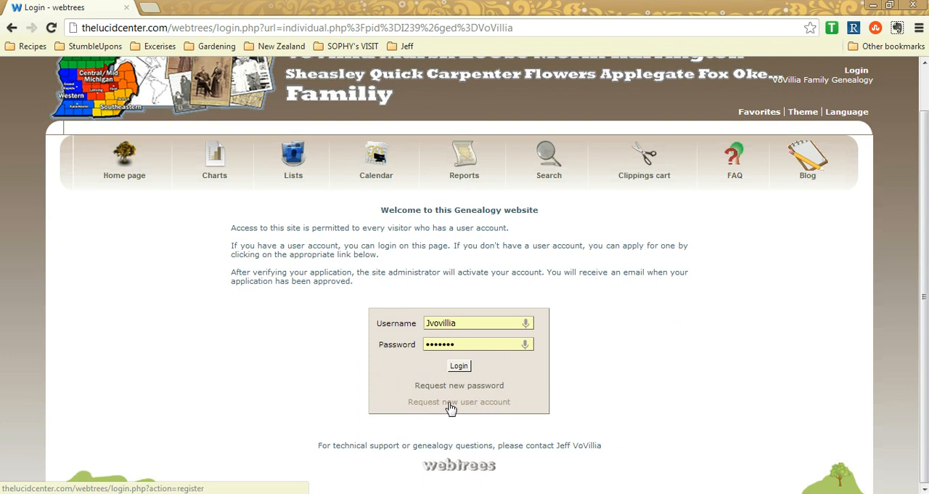
pyautogui.moveTo(241, 330)
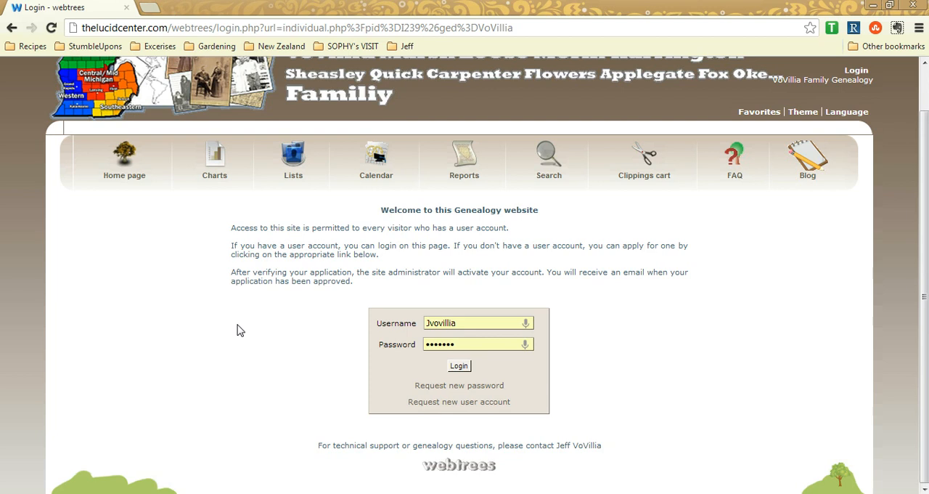
pyautogui.moveTo(320, 395)
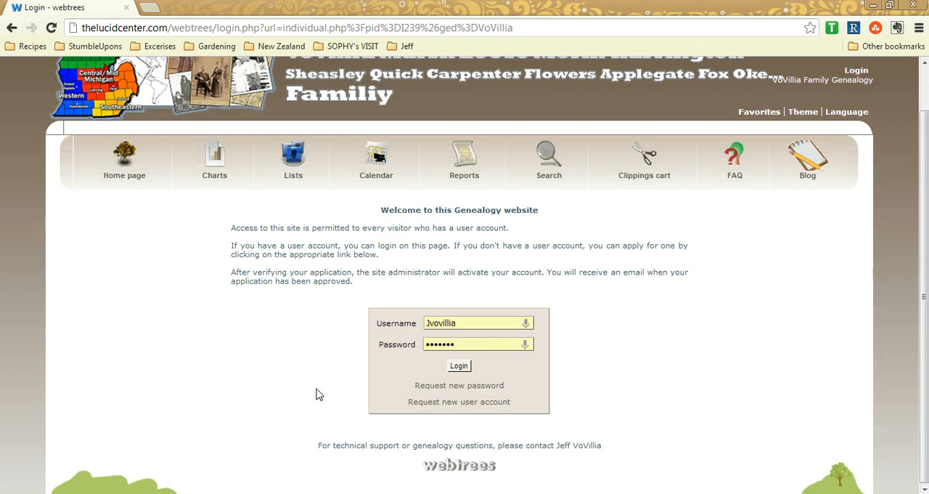
pyautogui.moveTo(366, 397)
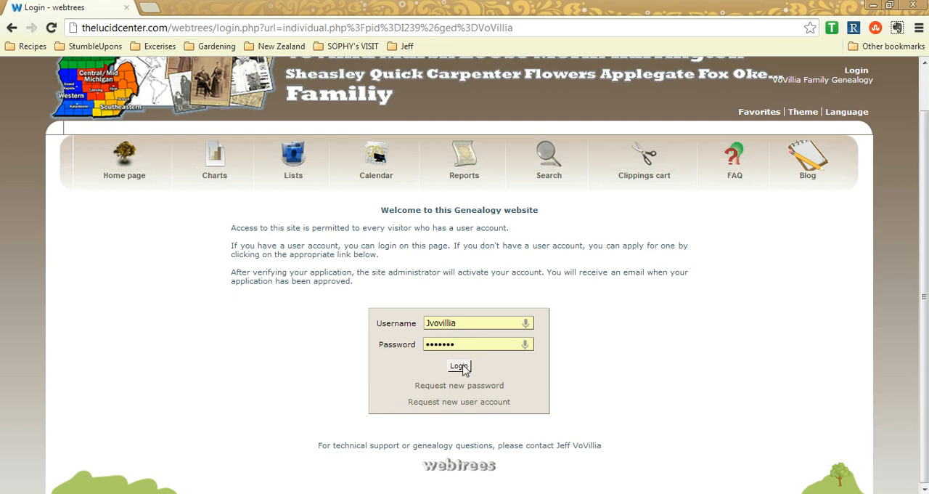
# Step: Sign in and scroll his Facts and events down to the Add new fact row
pyautogui.click(459, 366)
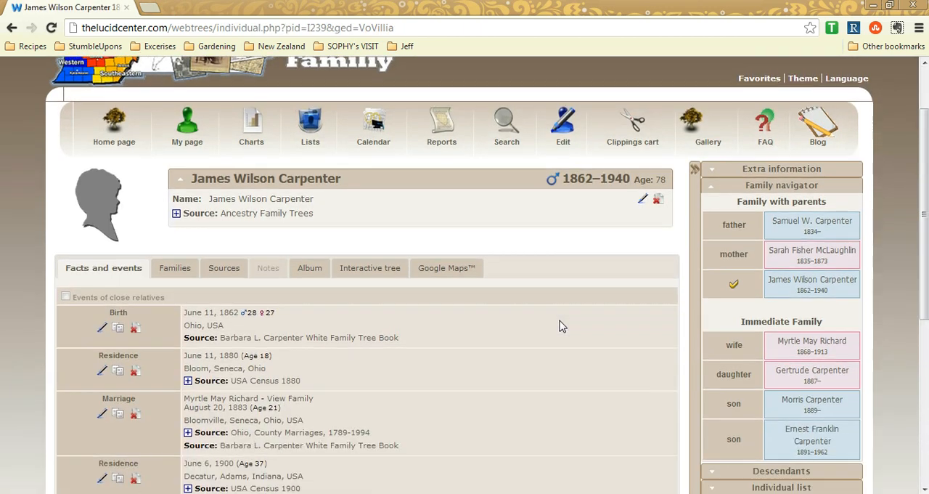
pyautogui.scroll(-3)
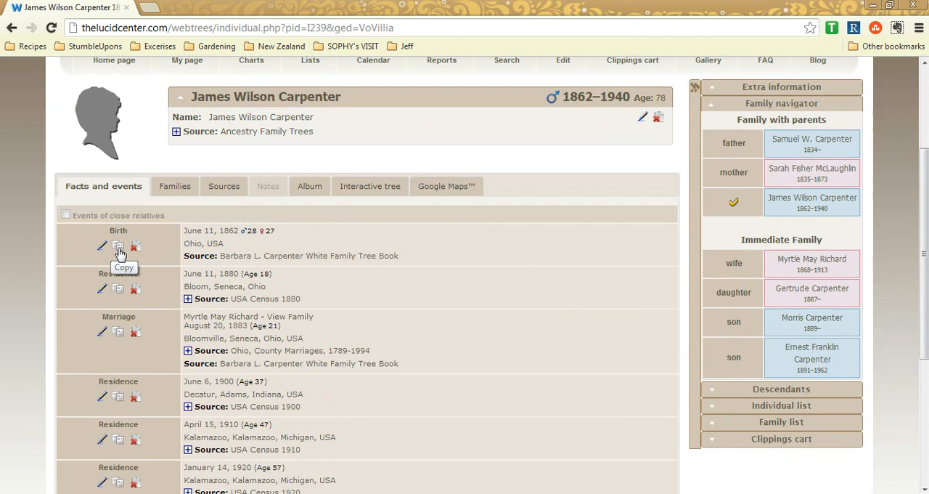
pyautogui.scroll(-3)
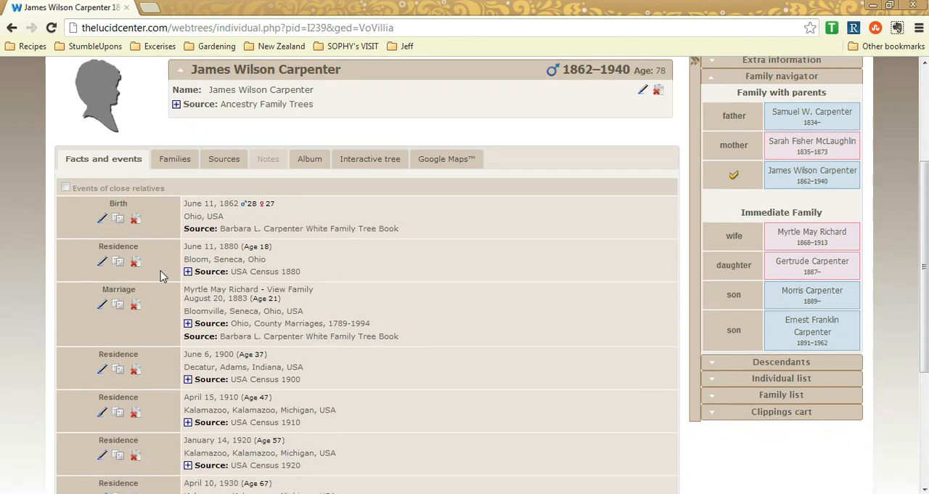
pyautogui.scroll(-3)
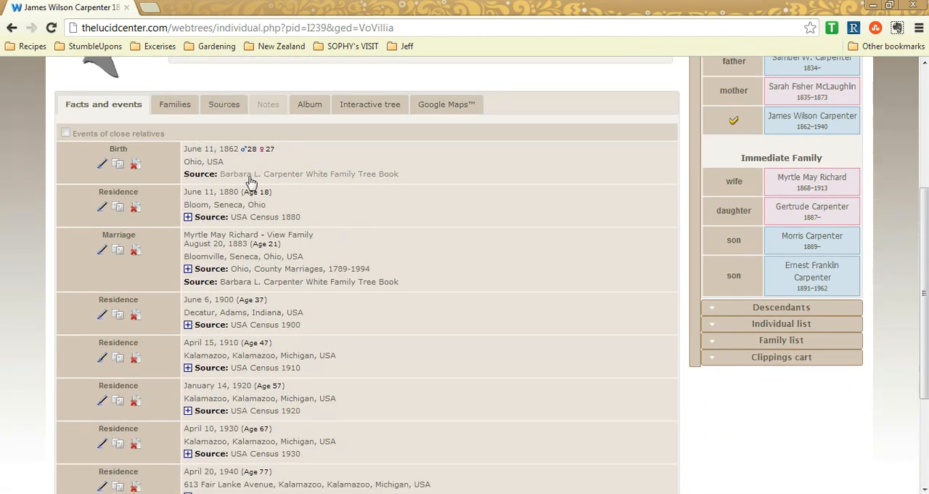
pyautogui.moveTo(87, 167)
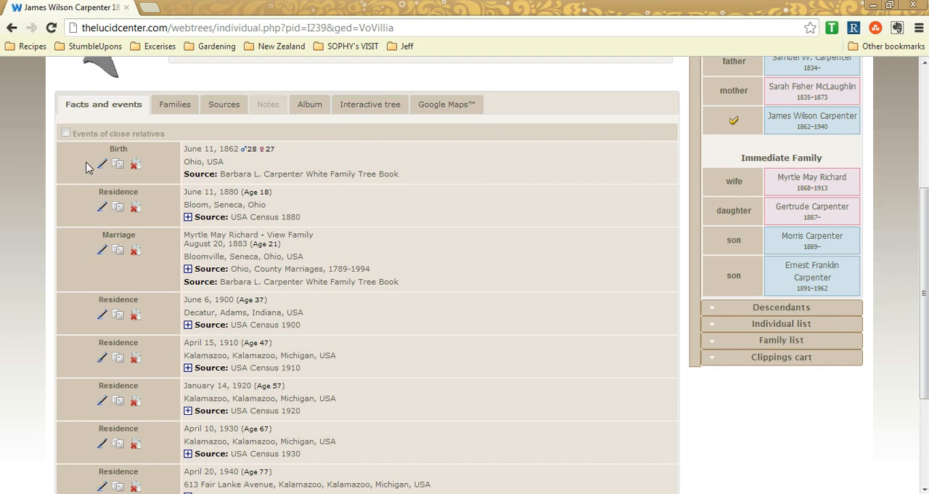
pyautogui.scroll(-3)
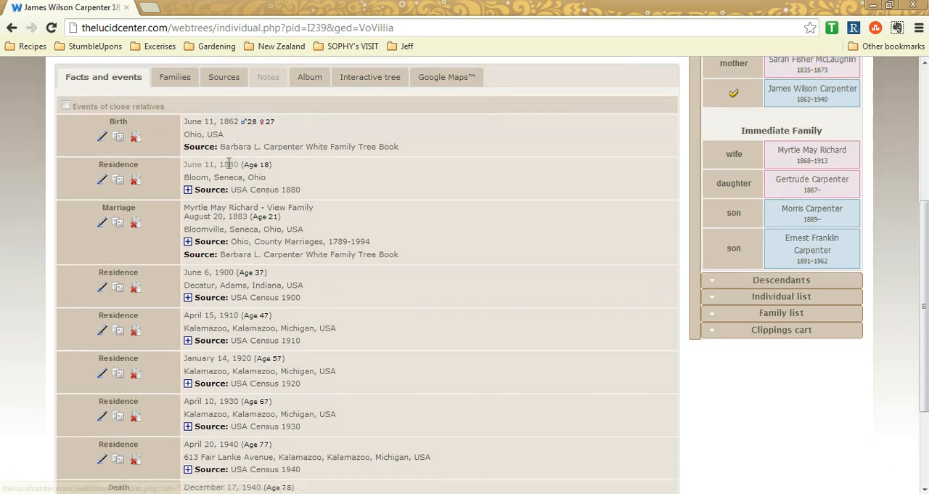
pyautogui.scroll(-3)
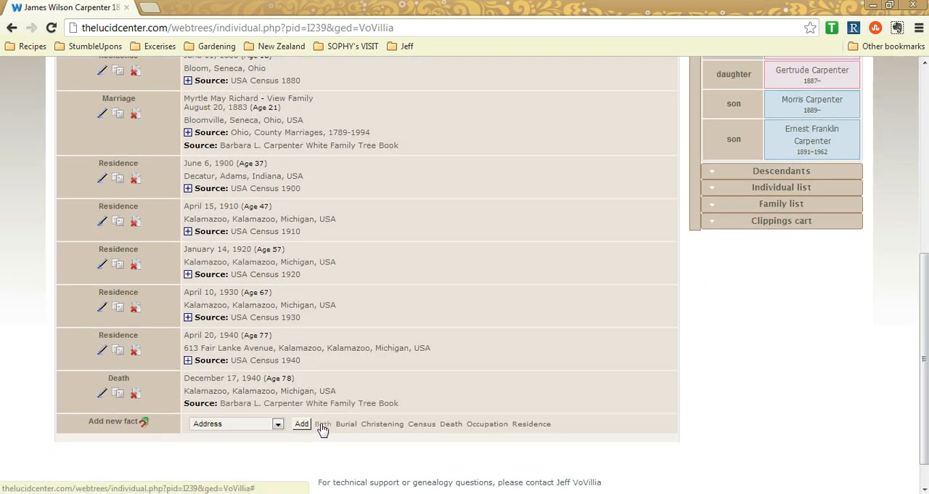
# Step: Enter birth date 10 OCT 1910 and place Oakland, Michigan, USA in the Edit birth form
pyautogui.click(322, 424)
pyautogui.write('0')
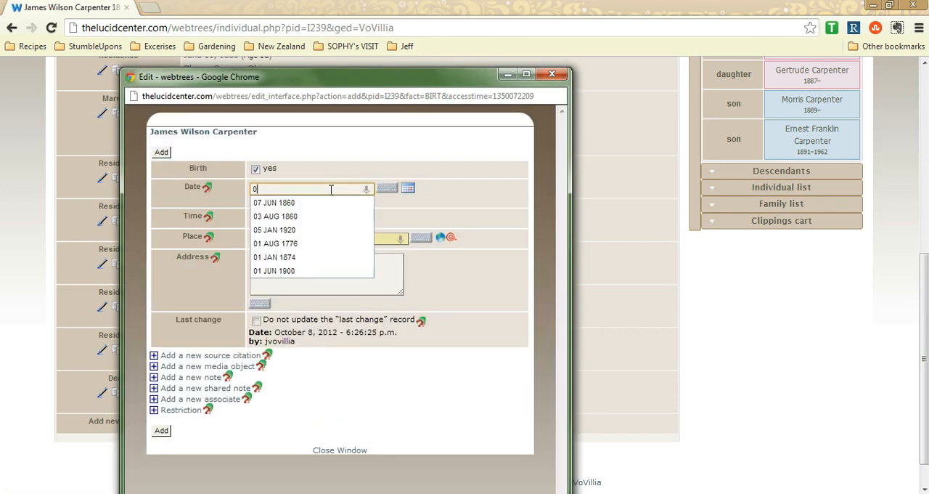
pyautogui.write('10/10/19')
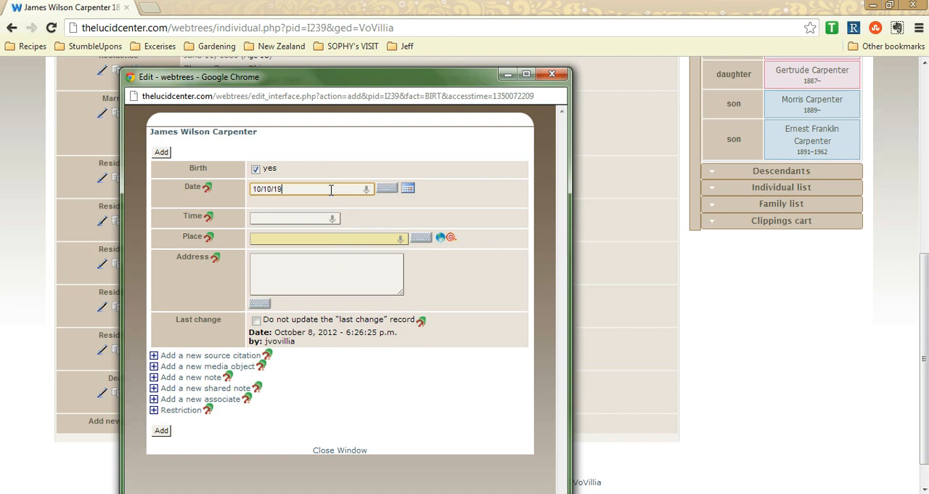
pyautogui.write('10 OCT 1910')
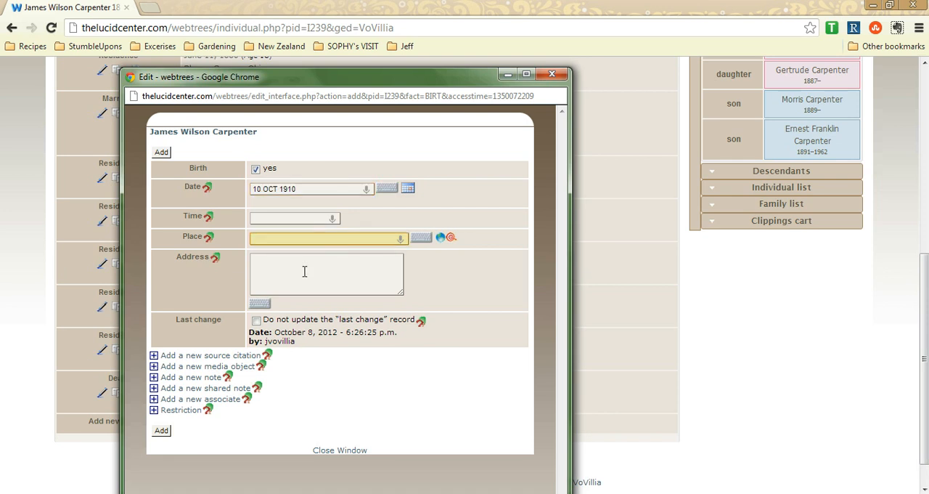
pyautogui.write('Oa')
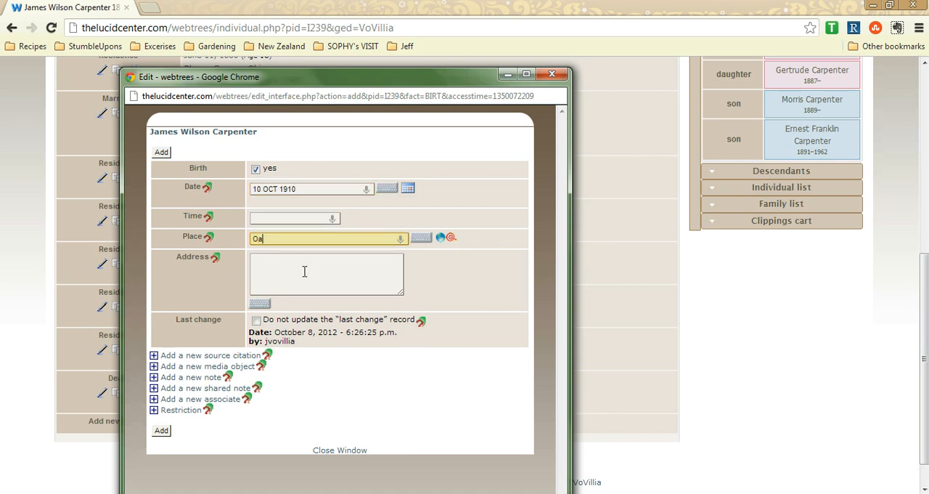
pyautogui.write('akland')
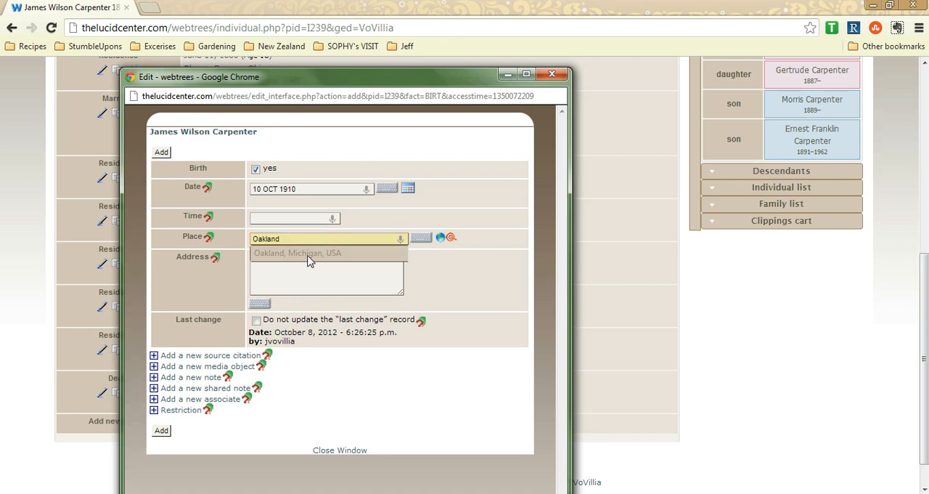
pyautogui.click(305, 253)
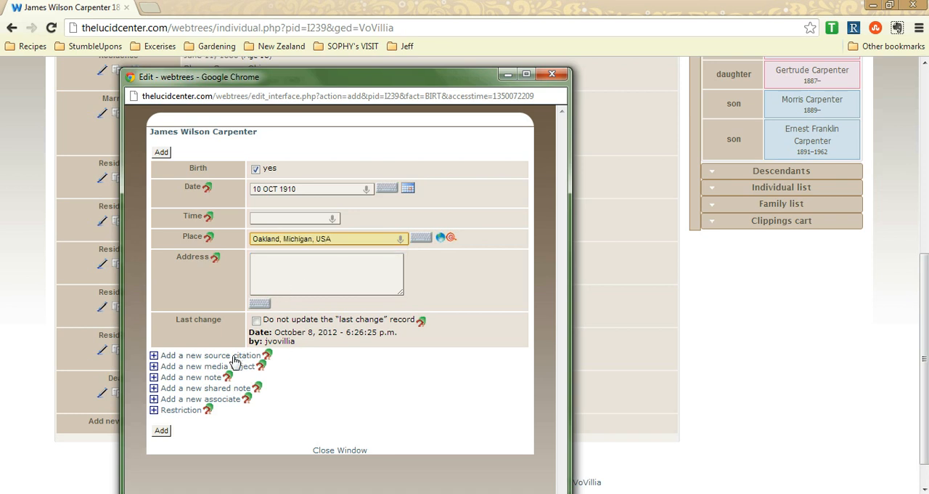
# Step: Add a source citation with source S66 to the birth and move to its Media object field
pyautogui.click(209, 354)
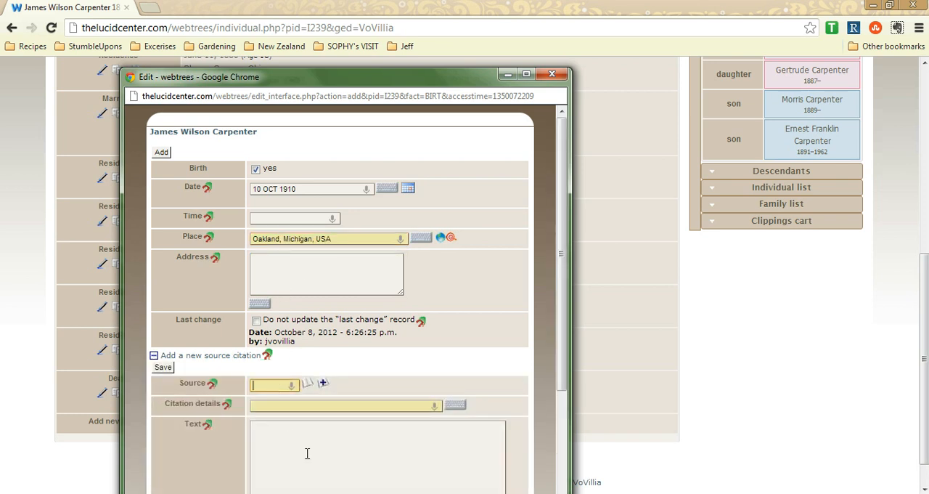
pyautogui.write('michigan')
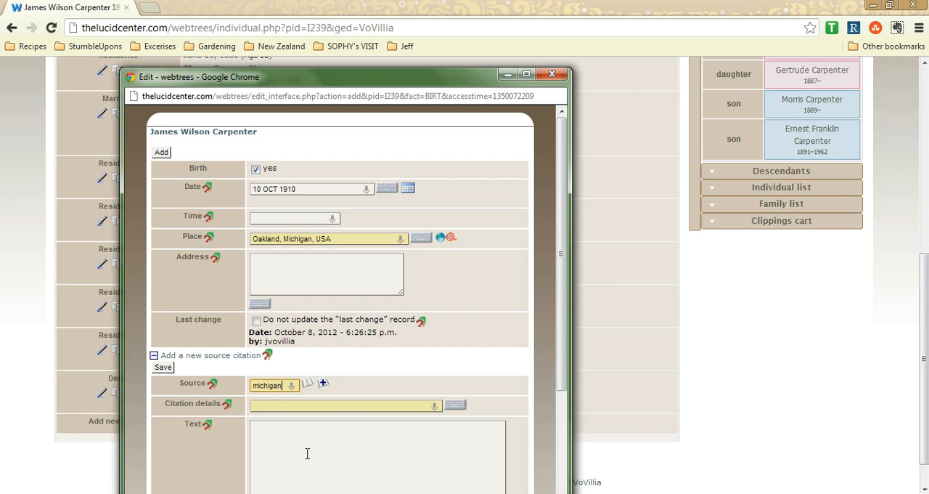
pyautogui.write('S66')
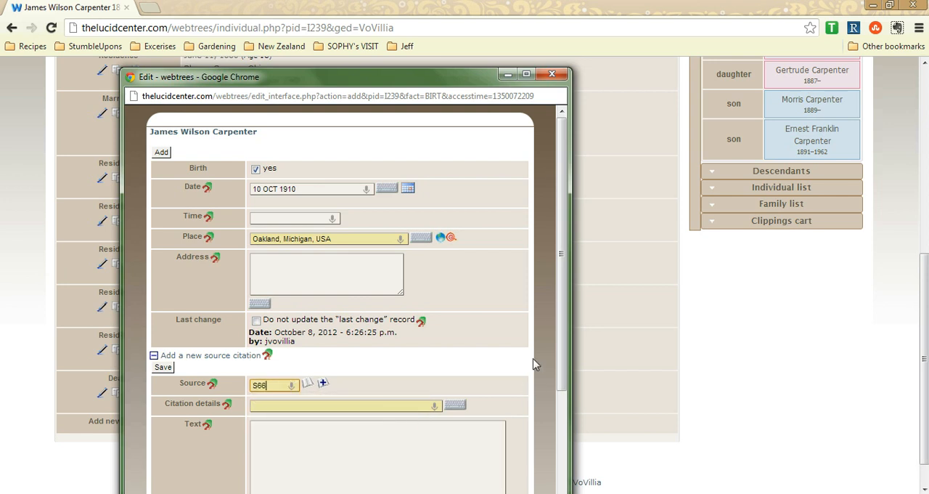
pyautogui.scroll(-3)
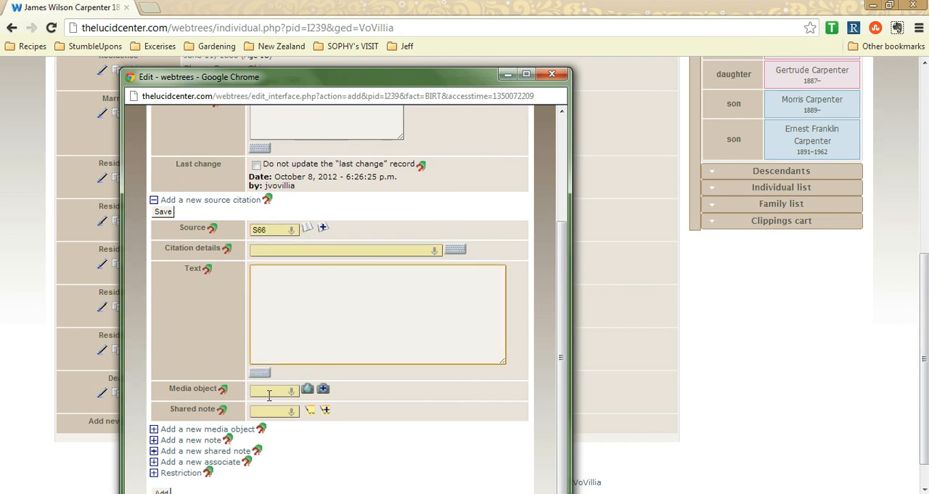
pyautogui.click(273, 389)
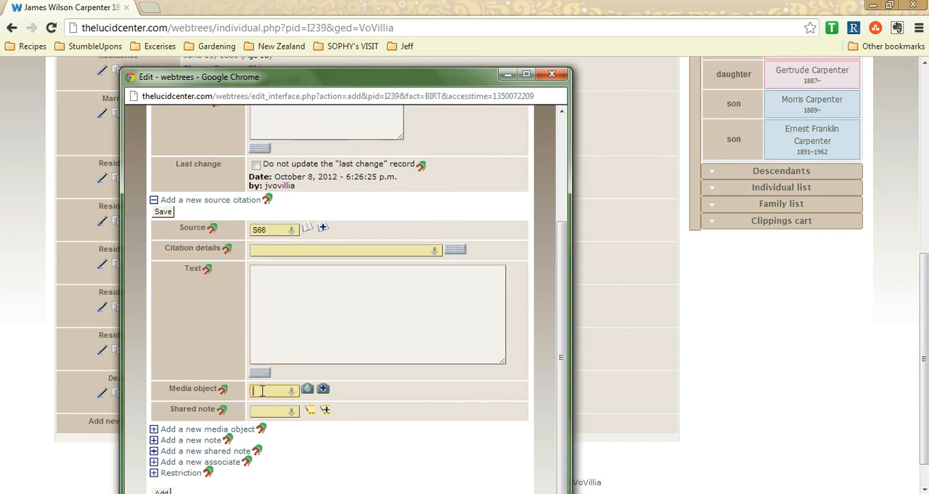
pyautogui.moveTo(322, 389)
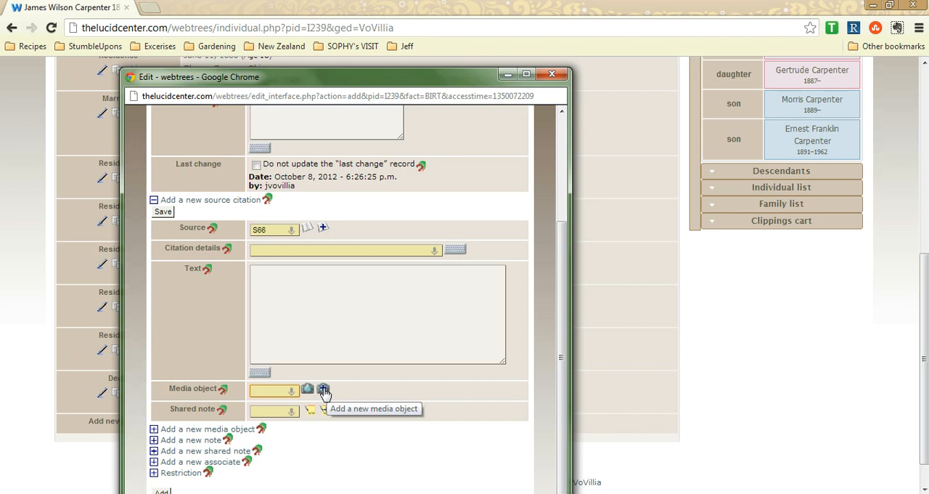
pyautogui.moveTo(335, 82)
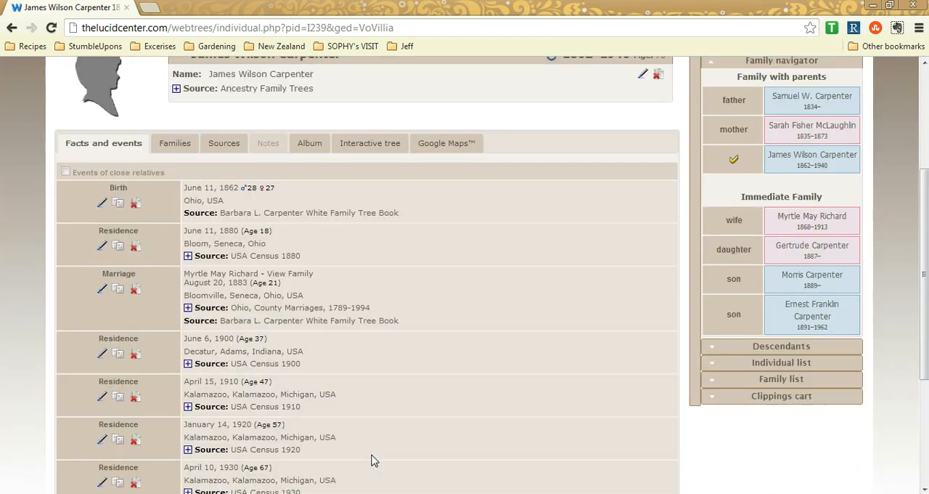
pyautogui.scroll(-3)
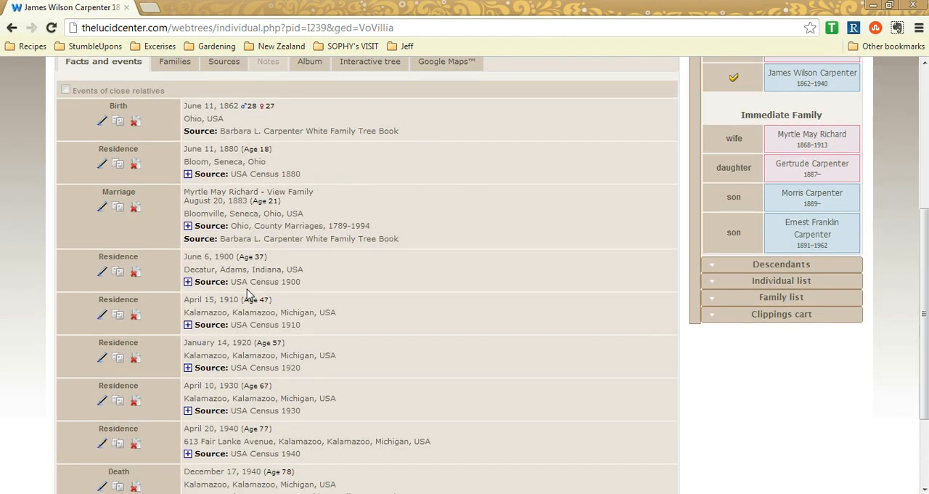
pyautogui.moveTo(363, 290)
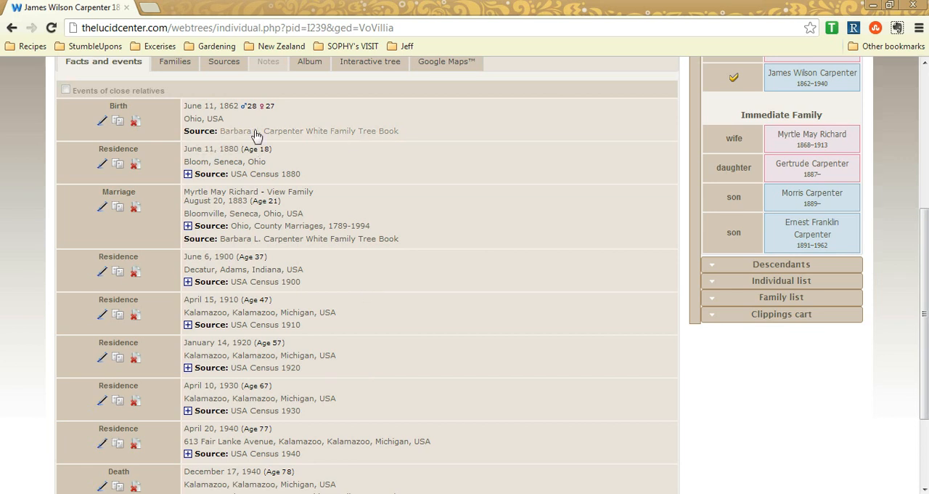
pyautogui.moveTo(376, 169)
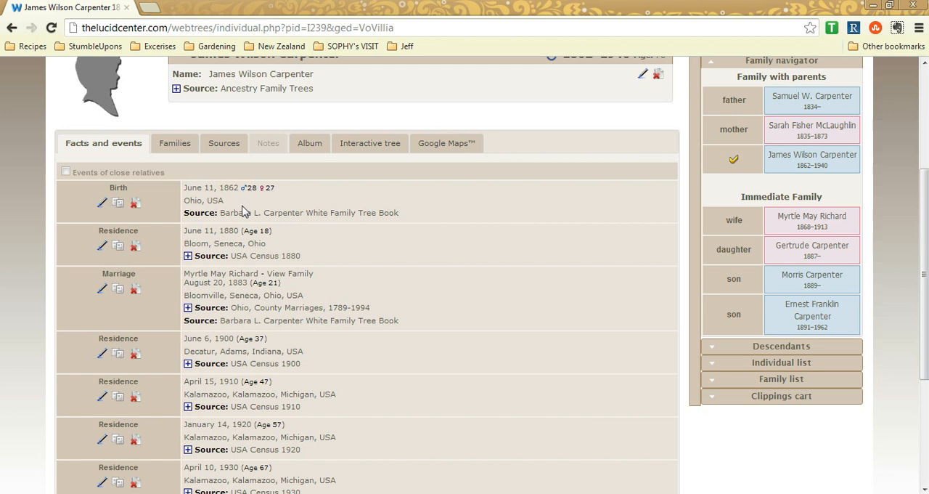
pyautogui.moveTo(313, 232)
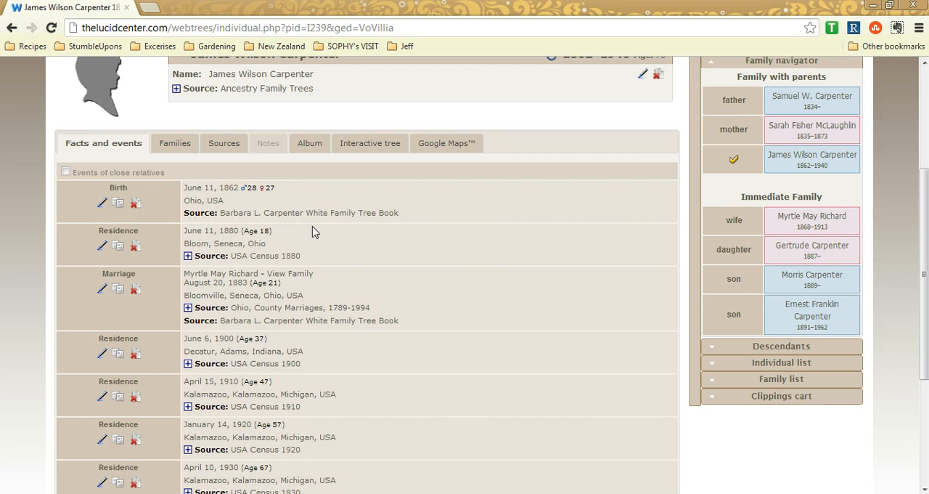
pyautogui.moveTo(270, 227)
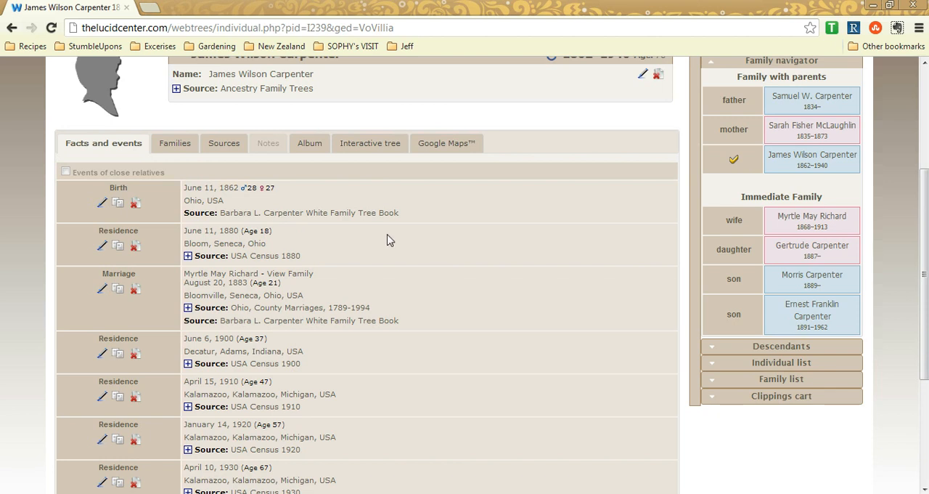
pyautogui.moveTo(240, 212)
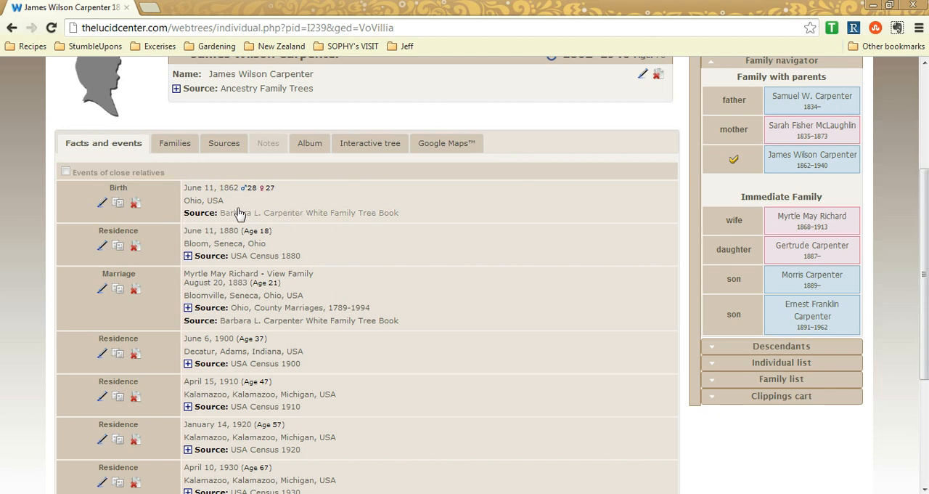
pyautogui.moveTo(351, 200)
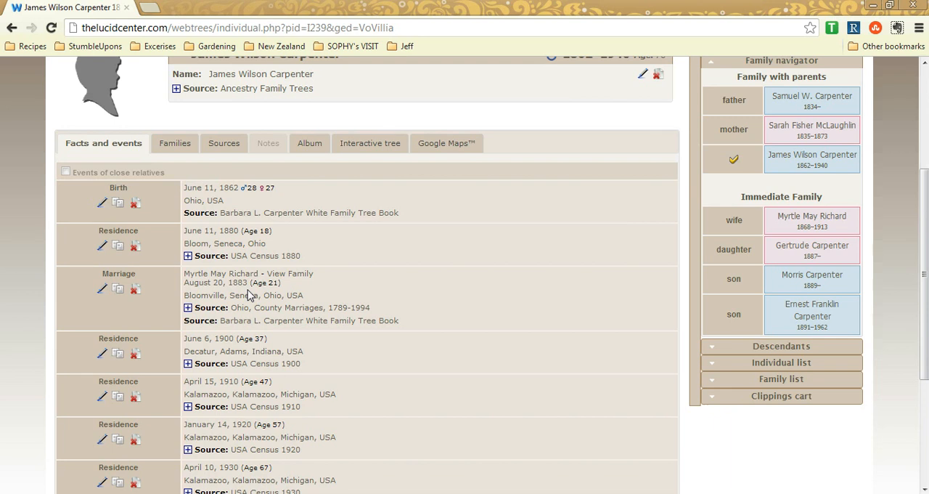
pyautogui.moveTo(142, 364)
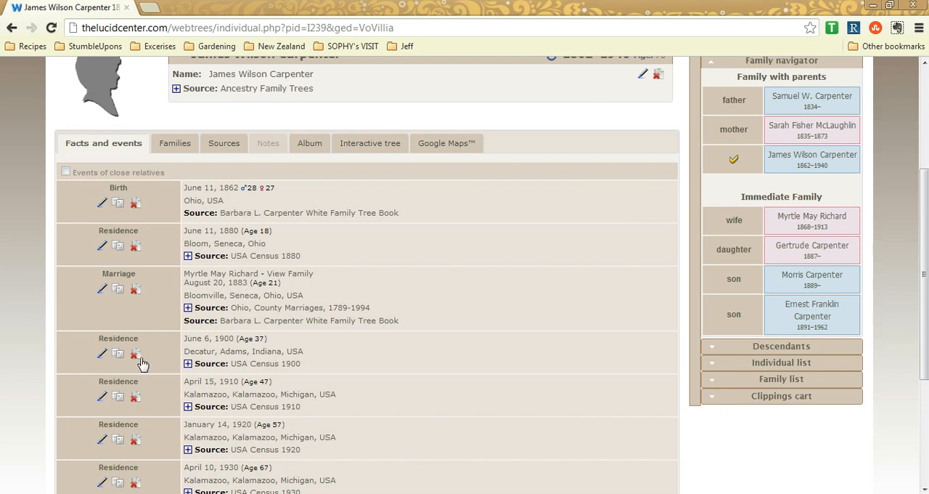
pyautogui.scroll(-3)
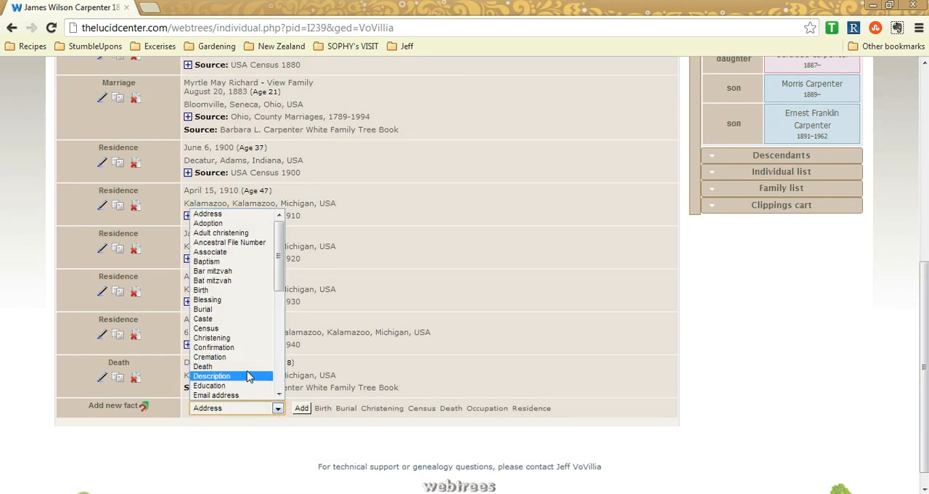
pyautogui.moveTo(232, 366)
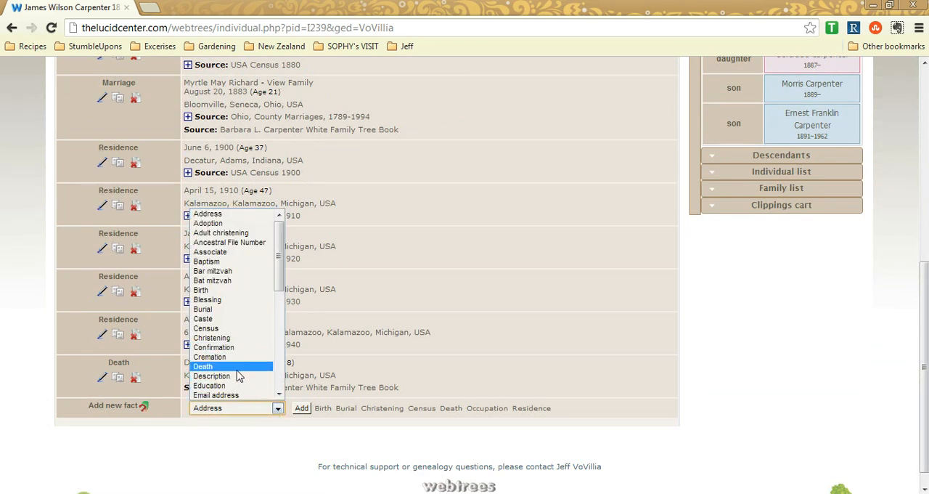
pyautogui.moveTo(210, 290)
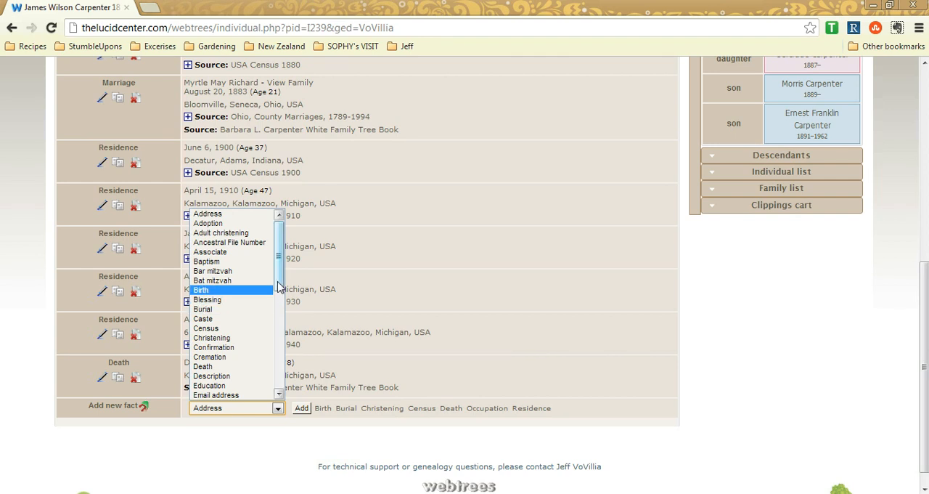
pyautogui.scroll(-3)
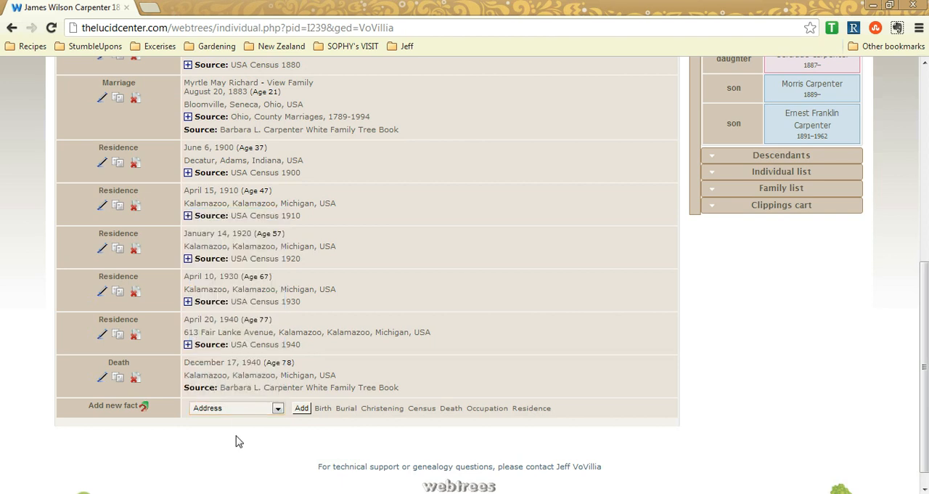
pyautogui.scroll(3)
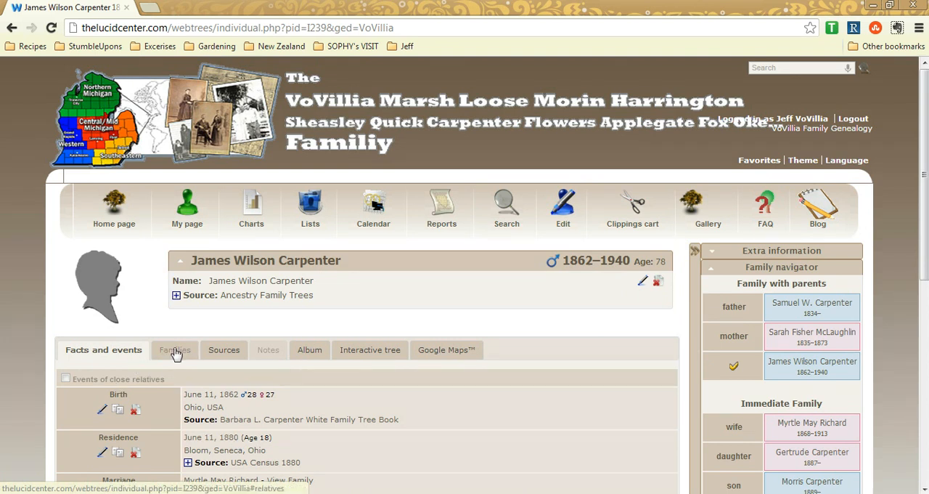
# Step: Pan the interactive tree and open John Carpenter's page showing birth and death facts
pyautogui.click(174, 349)
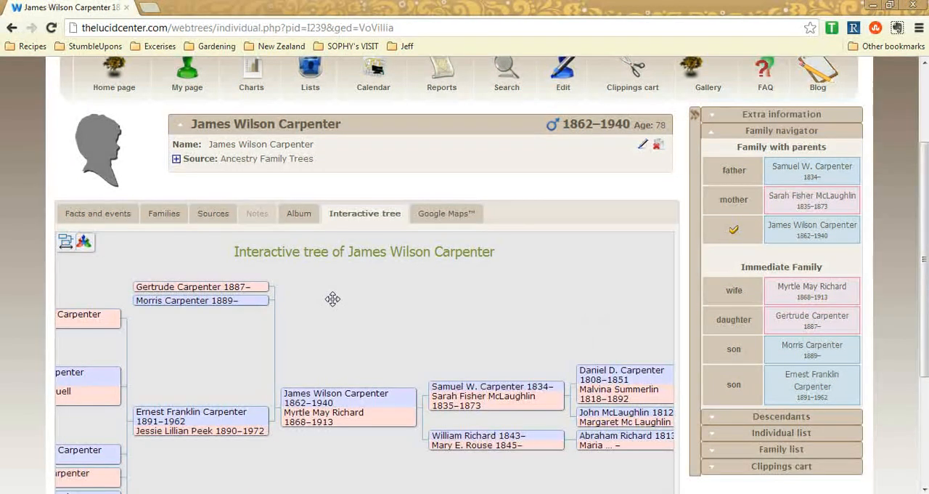
pyautogui.moveTo(333, 299); pyautogui.dragTo(473, 337)
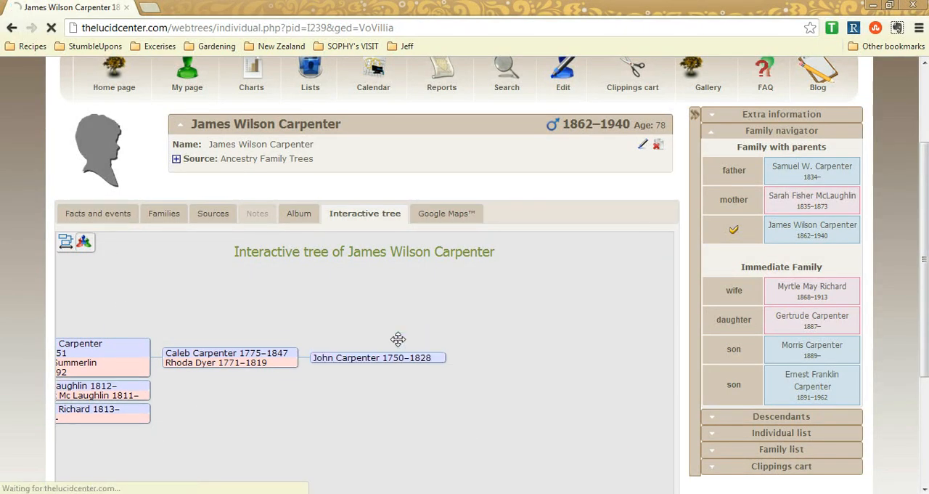
pyautogui.click(371, 358)
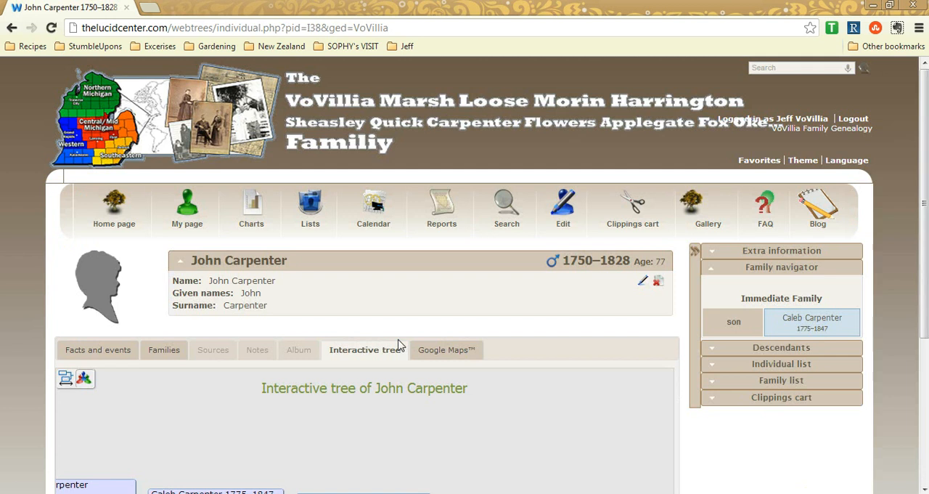
pyautogui.scroll(-3)
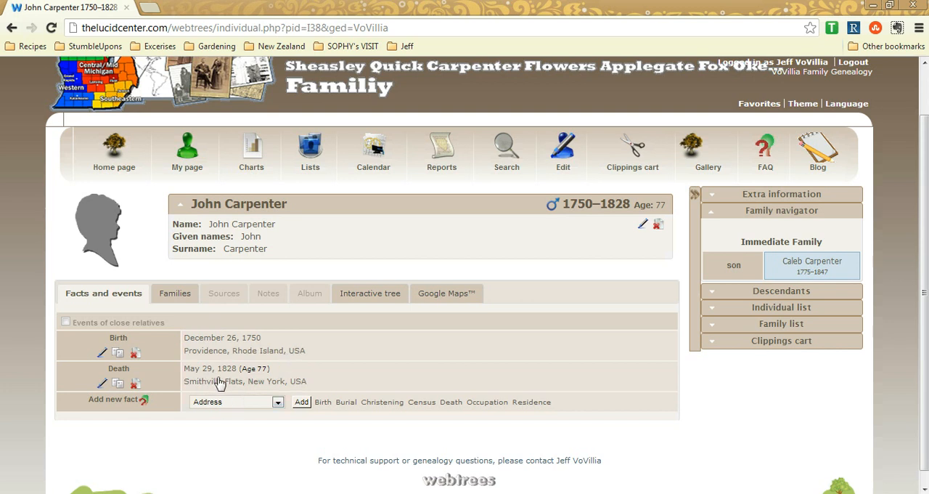
pyautogui.click(101, 351)
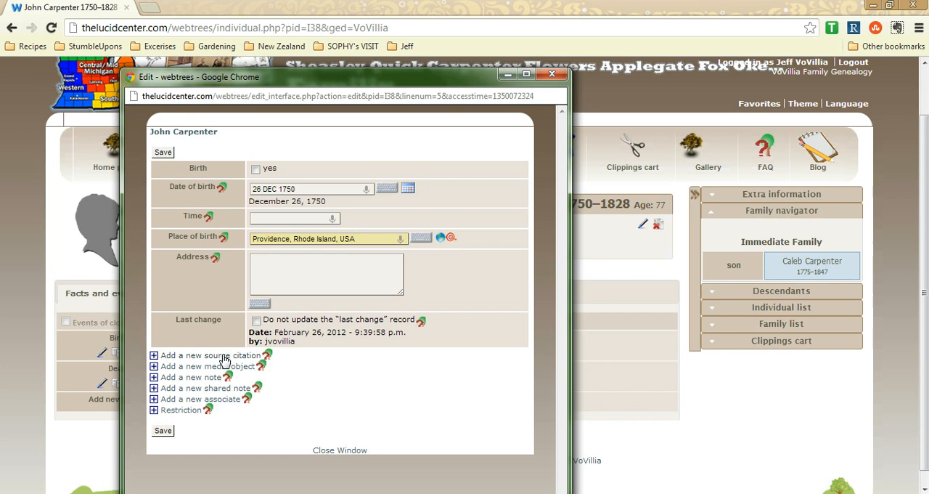
pyautogui.moveTo(348, 450)
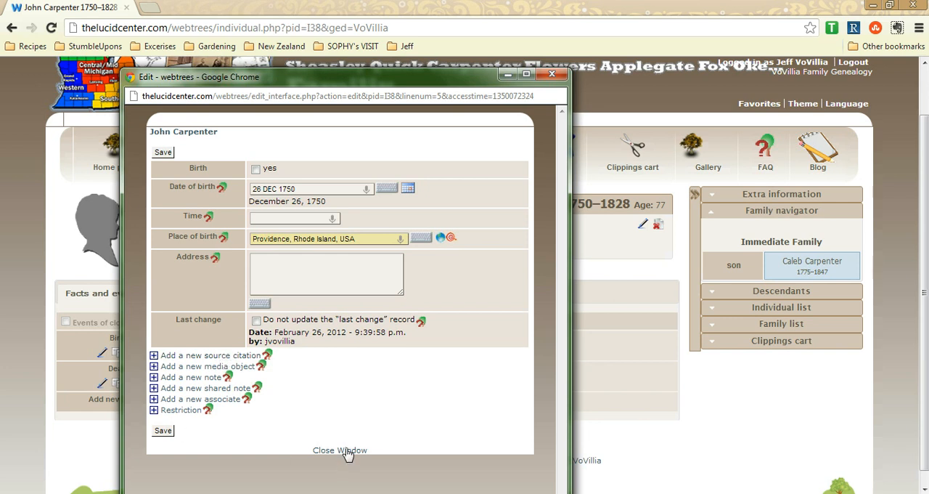
pyautogui.click(340, 450)
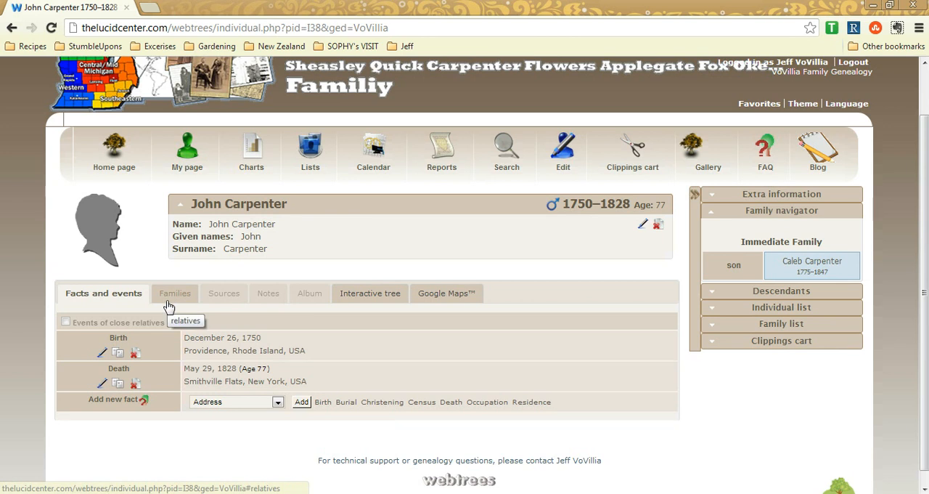
pyautogui.click(174, 293)
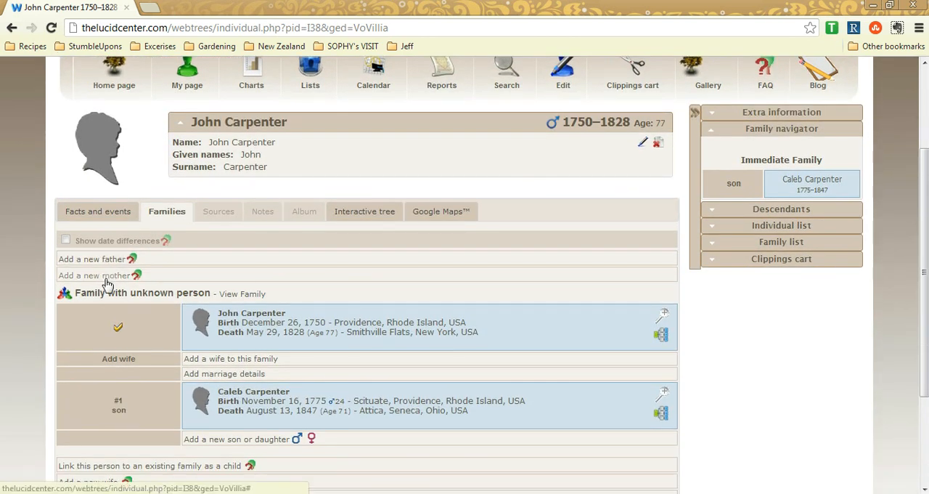
pyautogui.scroll(-3)
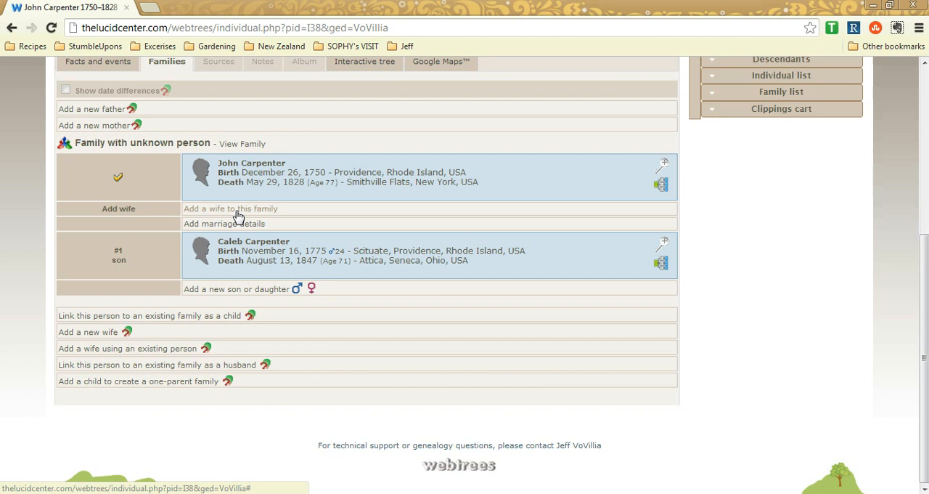
pyautogui.moveTo(244, 291)
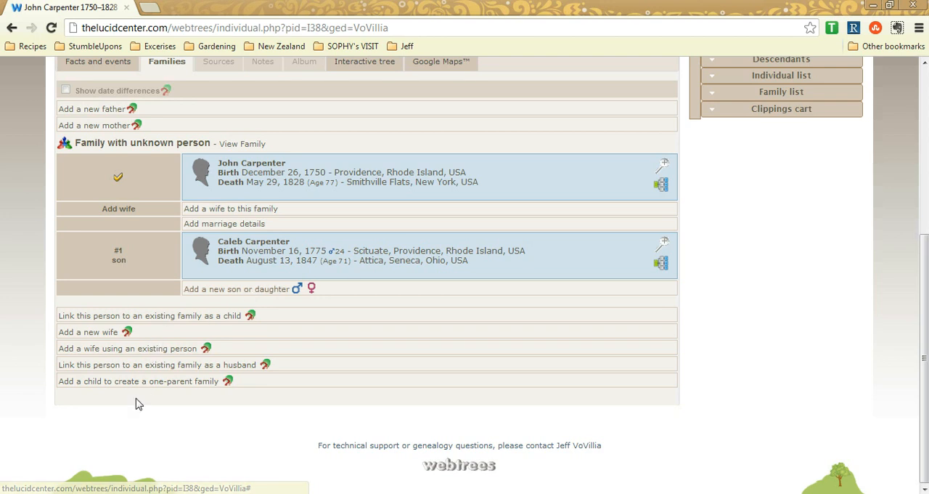
pyautogui.moveTo(113, 386)
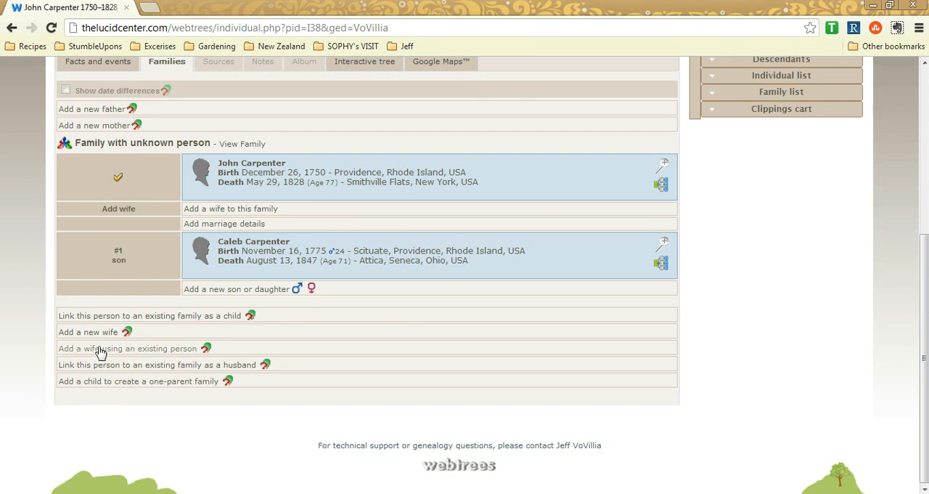
pyautogui.moveTo(105, 366)
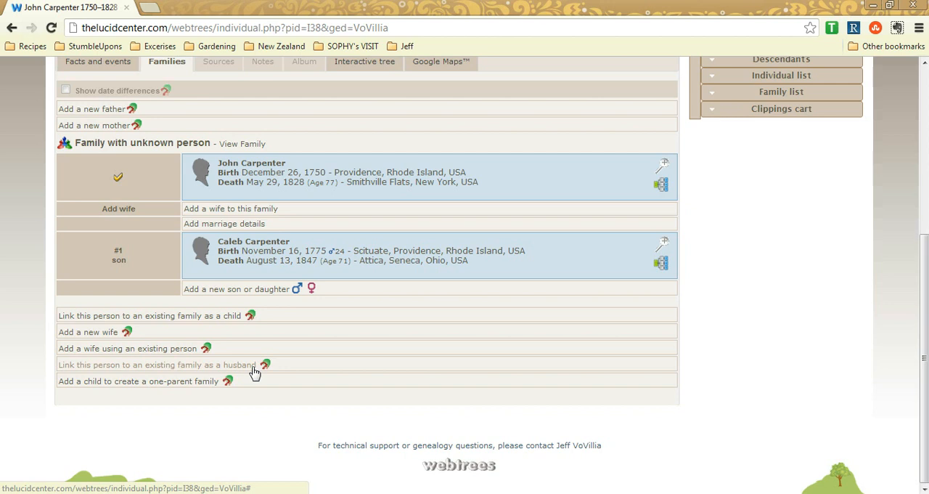
pyautogui.moveTo(227, 365)
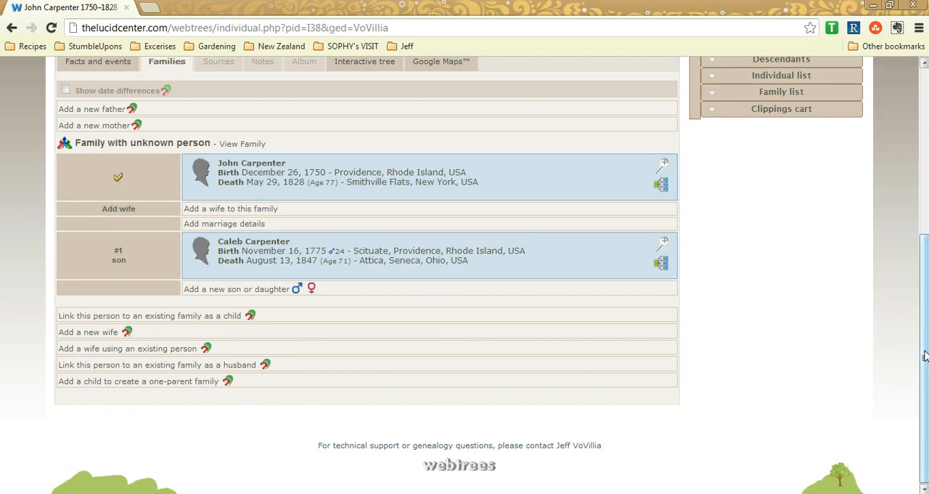
pyautogui.scroll(3)
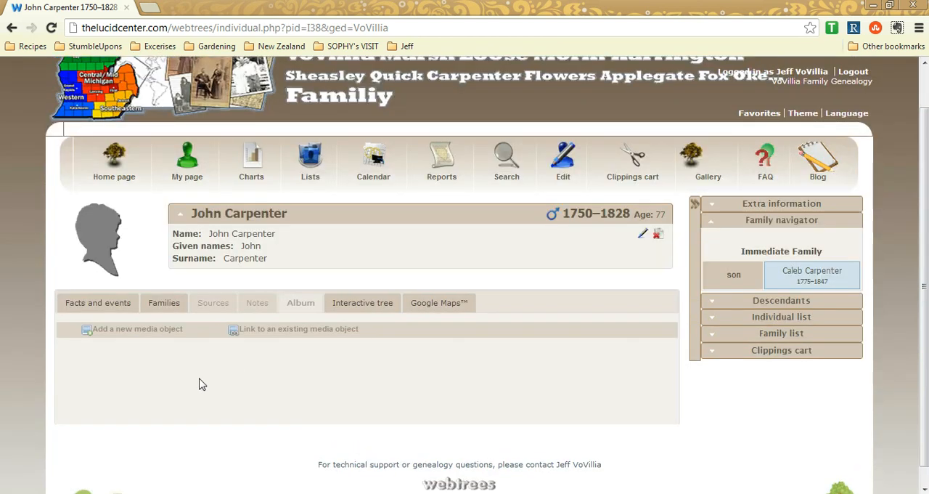
pyautogui.moveTo(307, 369)
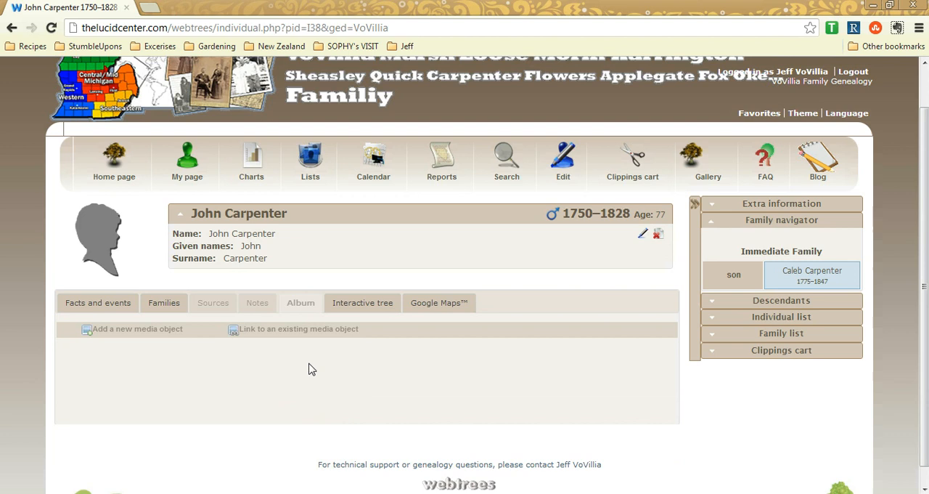
# Step: Switch from the empty Album back to John Carpenter's Facts and events
pyautogui.click(97, 302)
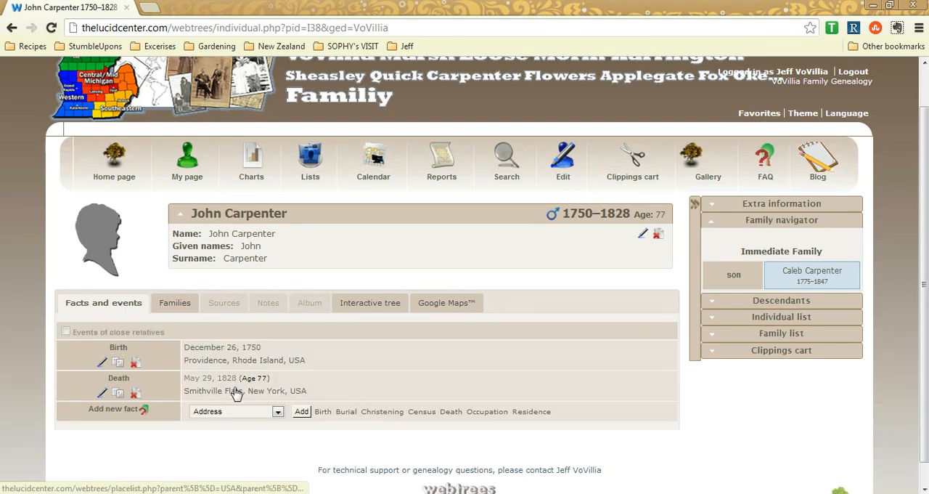
pyautogui.moveTo(314, 330)
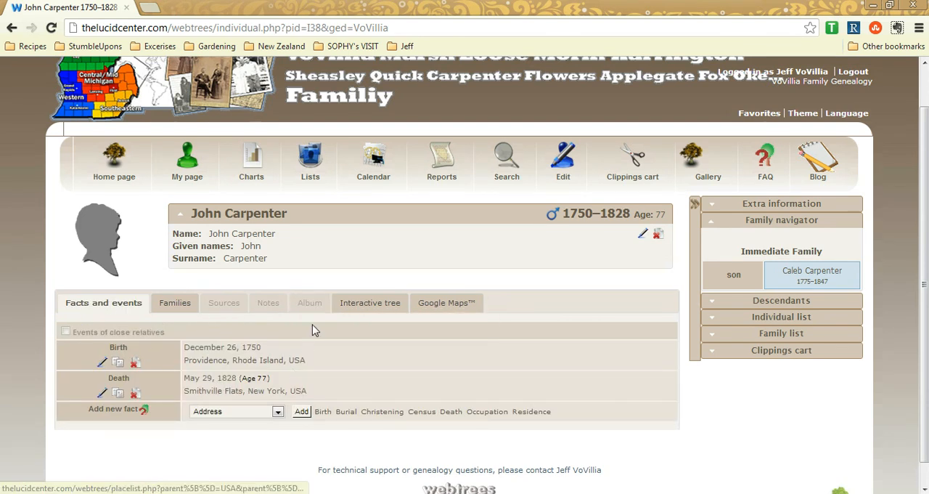
pyautogui.moveTo(310, 302)
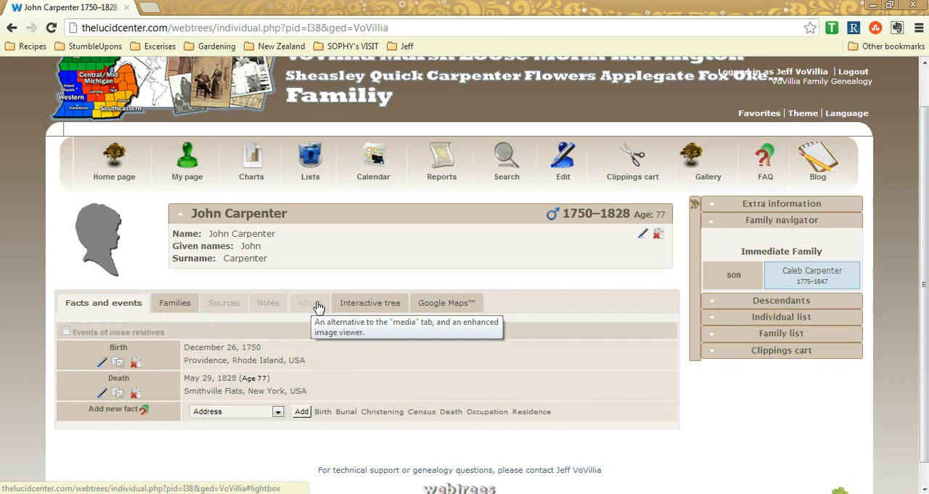
pyautogui.click(369, 302)
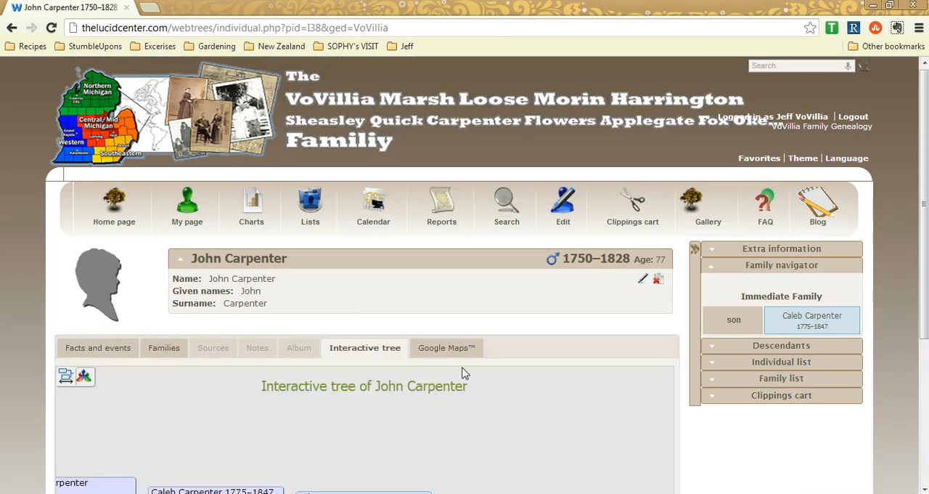
pyautogui.scroll(-3)
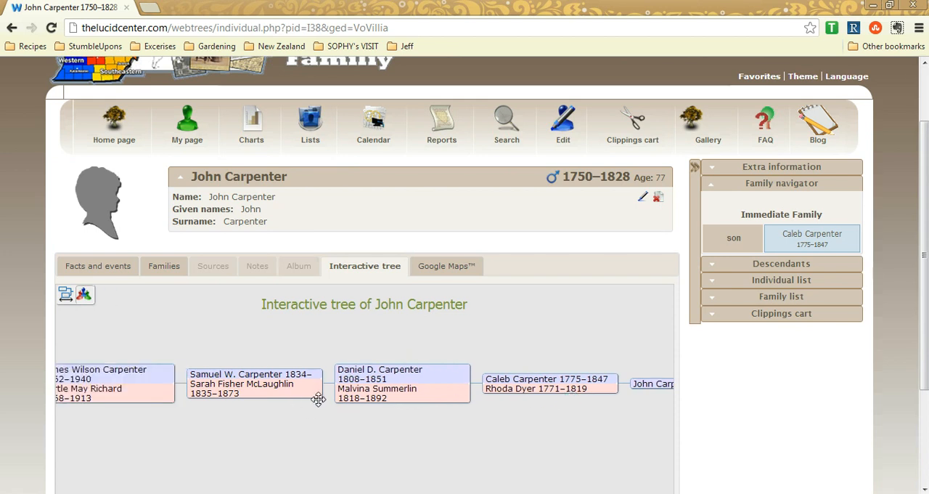
pyautogui.moveTo(320, 400); pyautogui.dragTo(502, 407)
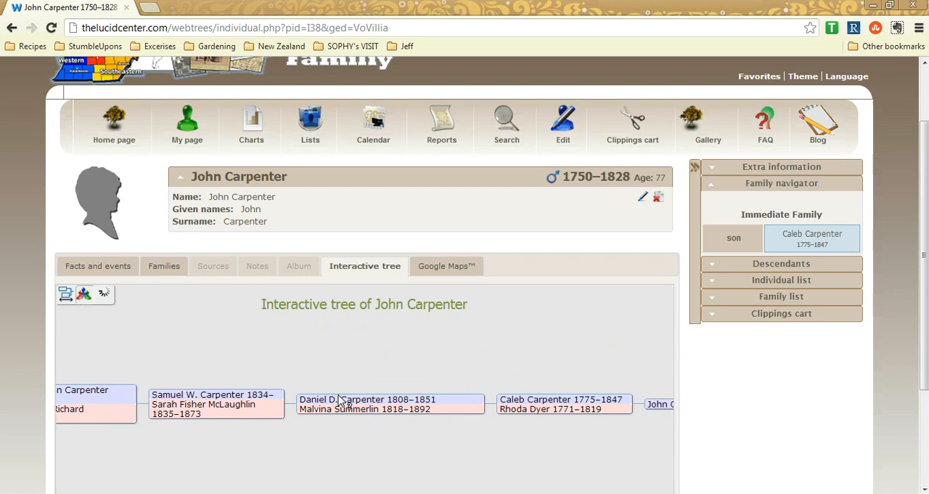
pyautogui.click(389, 397)
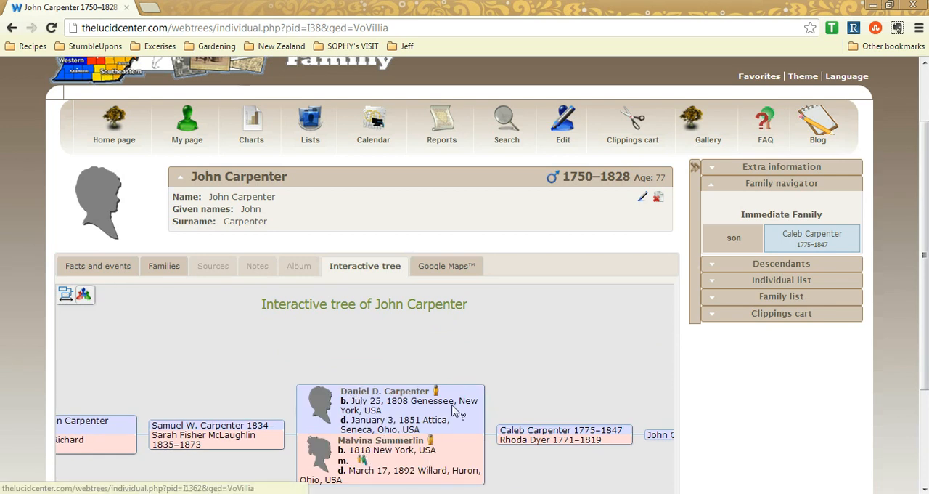
pyautogui.click(445, 266)
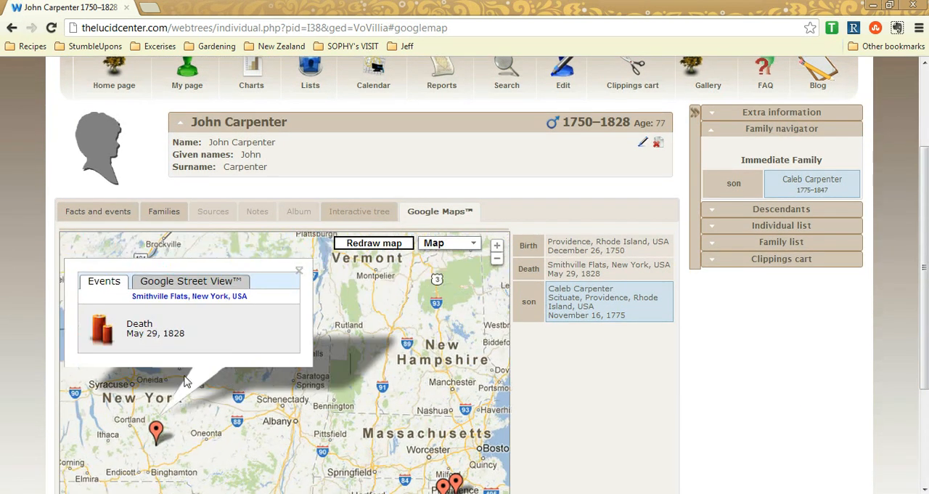
pyautogui.moveTo(202, 375)
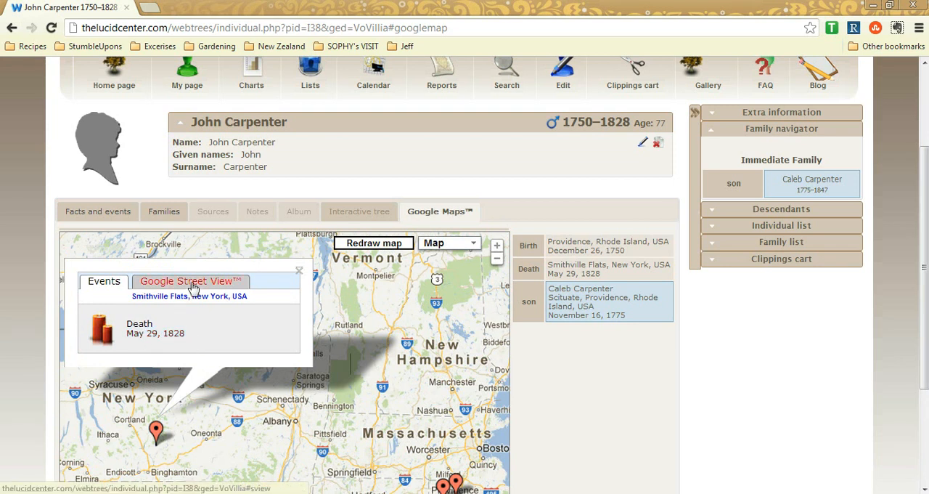
# Step: Show Street View of Smithville Flats in the popup, then open its place hierarchy page
pyautogui.click(189, 282)
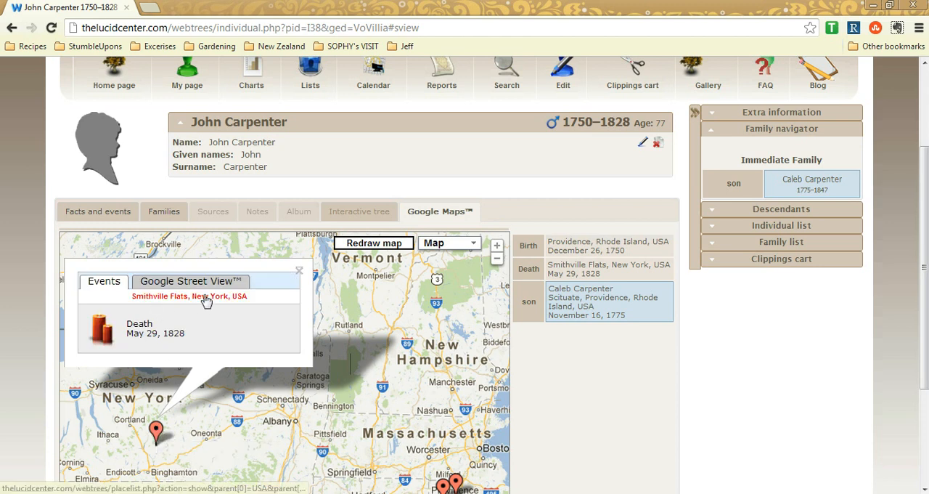
pyautogui.click(189, 282)
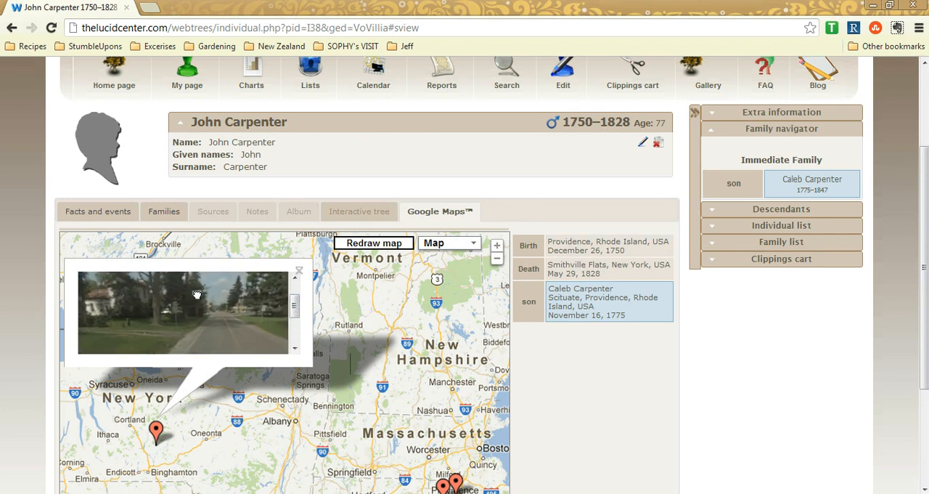
pyautogui.click(578, 265)
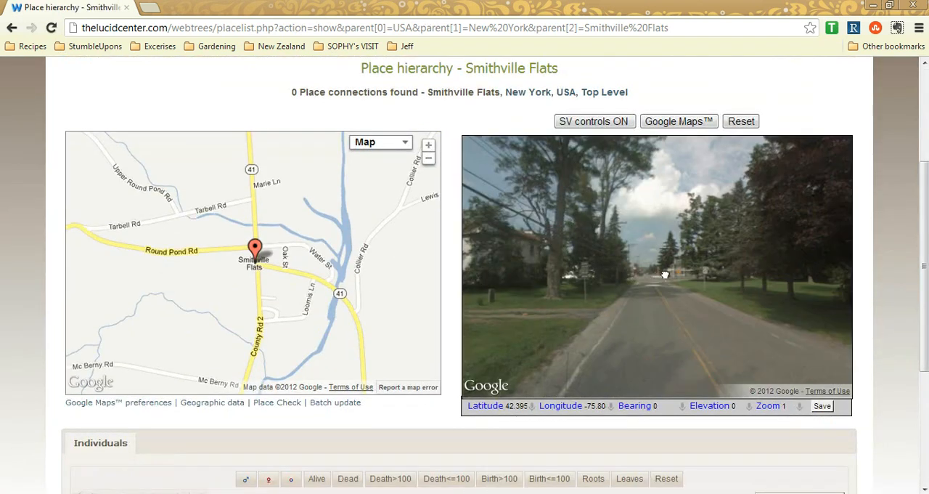
# Step: Turn the Smithville Flats Street View to face another direction along the road
pyautogui.moveTo(665, 274); pyautogui.dragTo(692, 275)
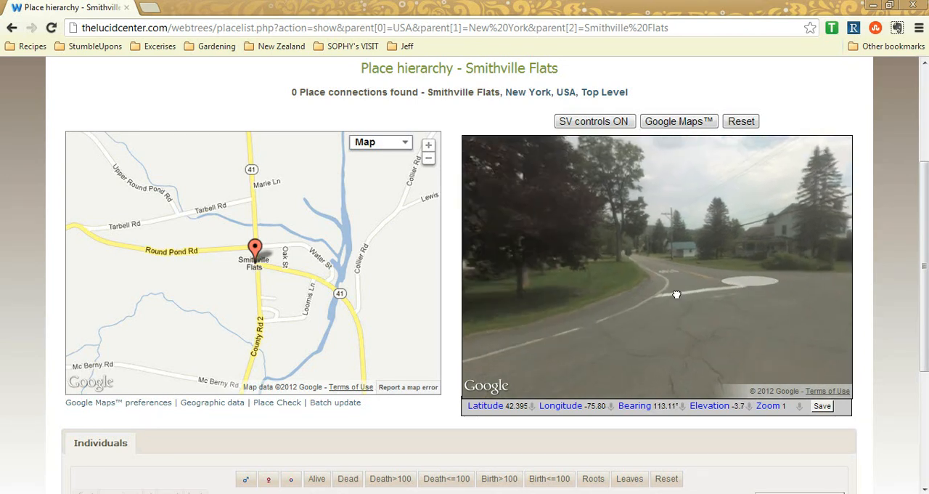
pyautogui.moveTo(677, 293); pyautogui.dragTo(640, 285)
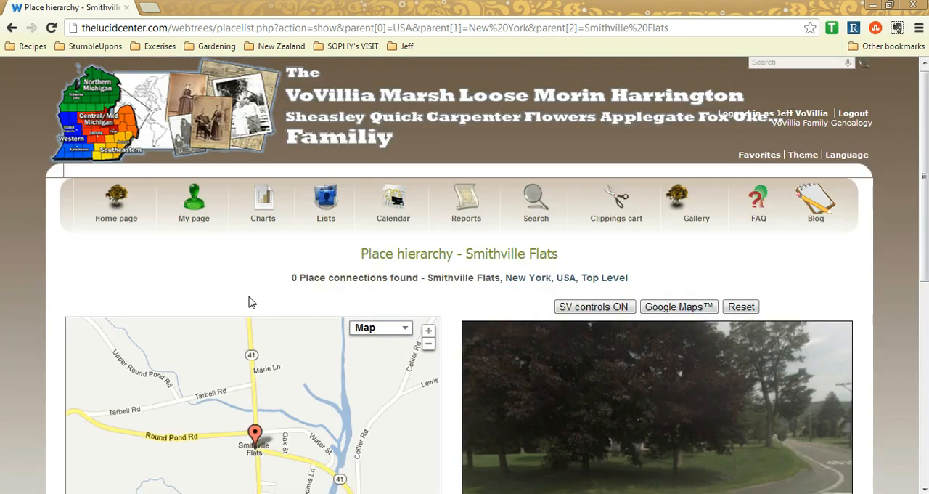
pyautogui.click(195, 203)
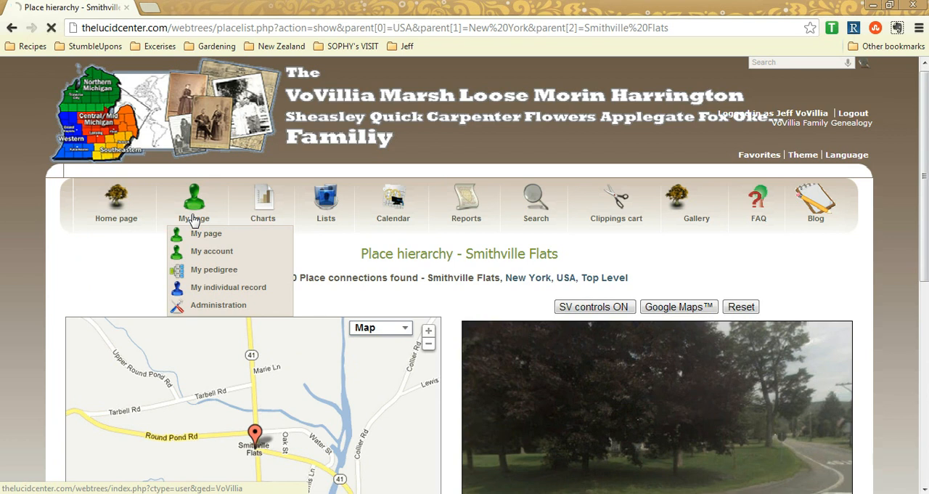
# Step: Go to My page and review the messages and favorites blocks
pyautogui.click(206, 233)
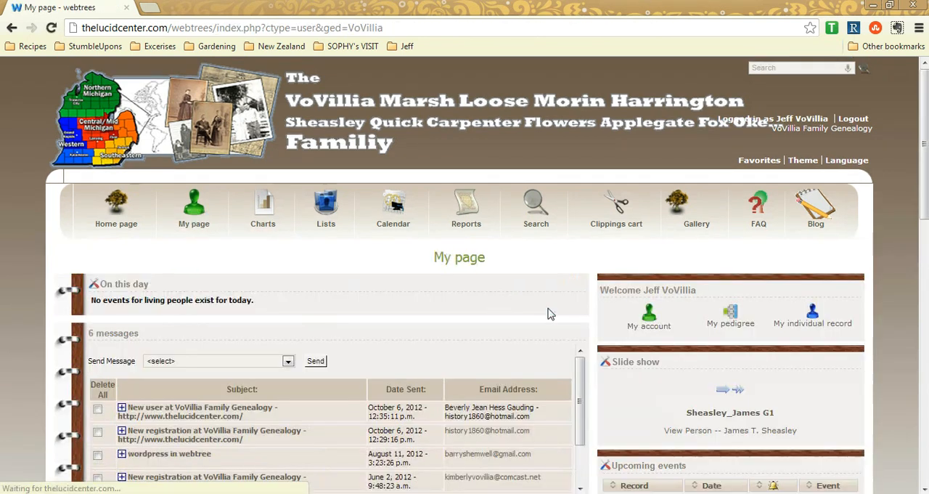
pyautogui.scroll(-3)
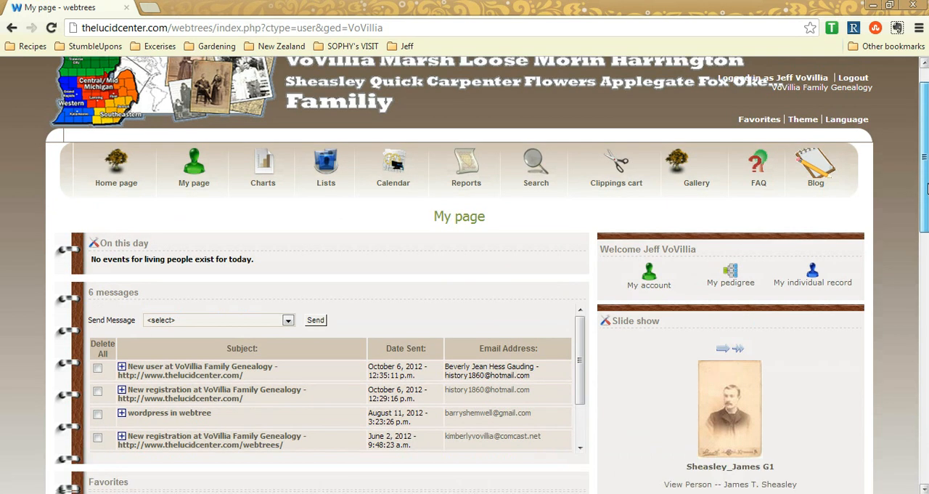
pyautogui.scroll(-3)
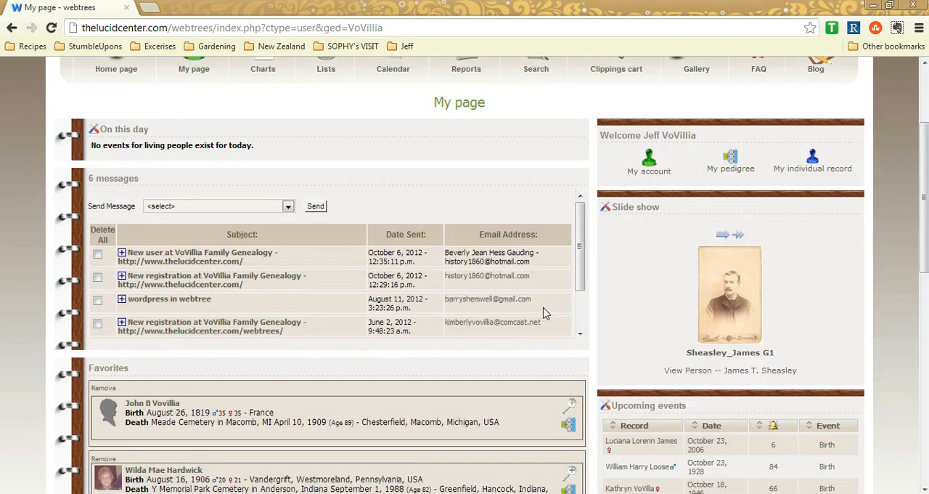
pyautogui.moveTo(457, 363)
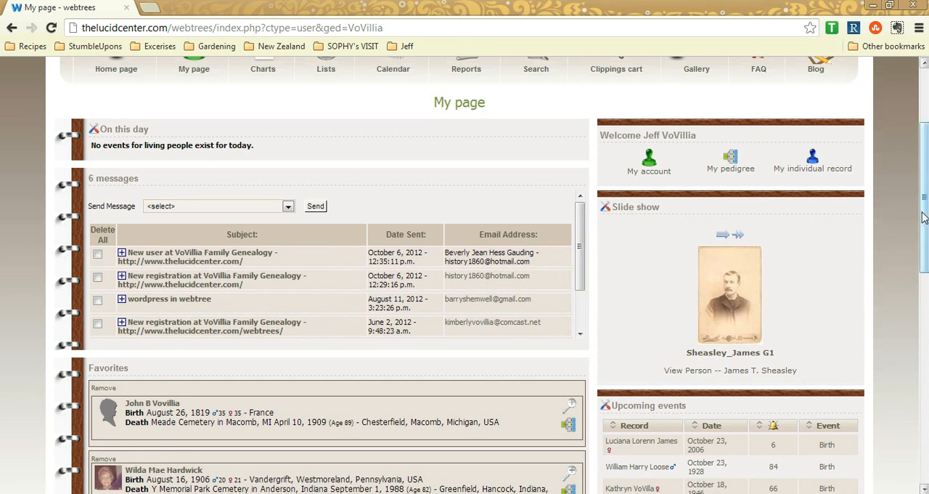
pyautogui.scroll(-3)
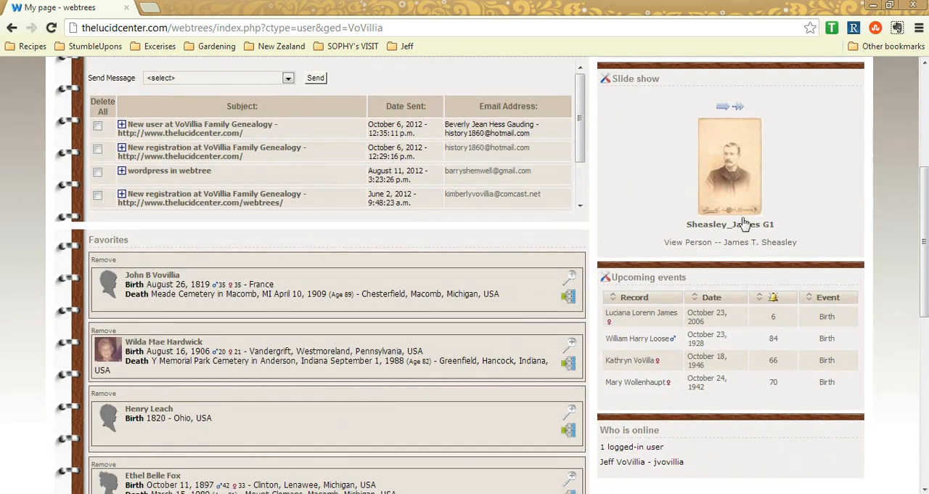
pyautogui.scroll(-3)
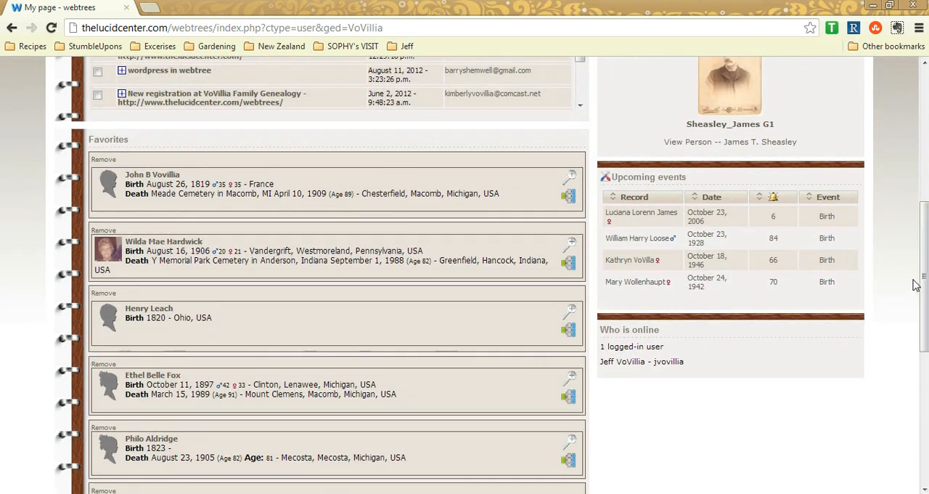
pyautogui.scroll(3)
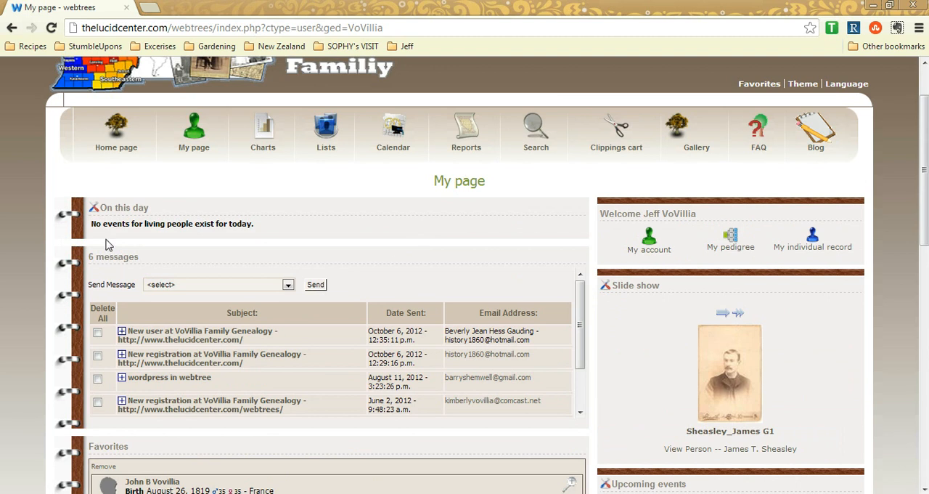
pyautogui.moveTo(776, 250)
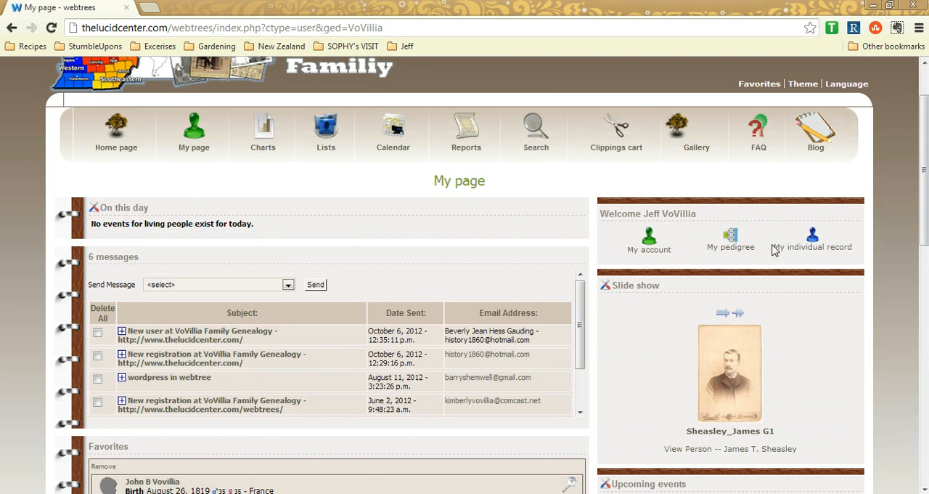
# Step: Continue down My page through the slide show and upcoming events blocks
pyautogui.scroll(-3)
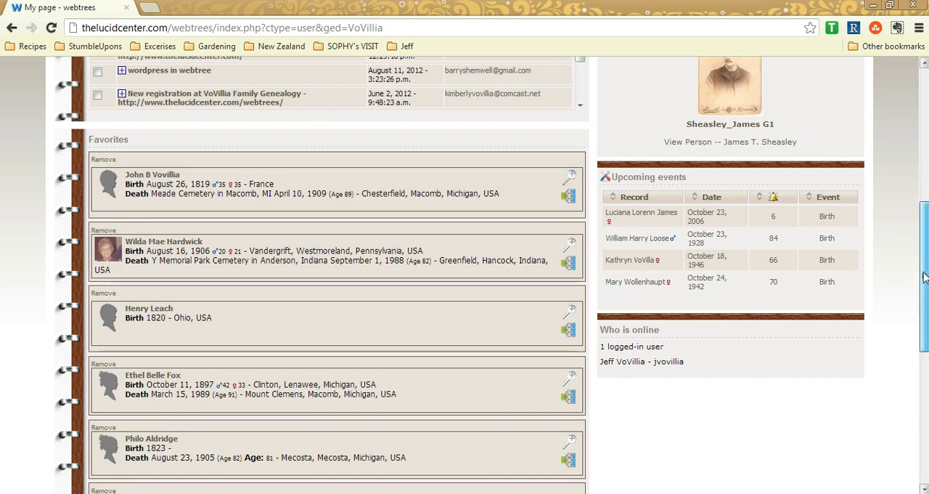
pyautogui.scroll(-3)
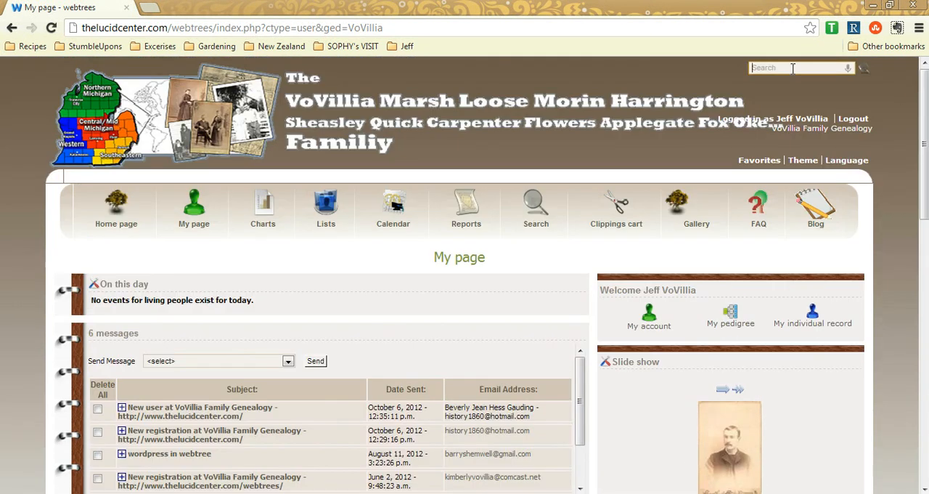
pyautogui.scroll(-3)
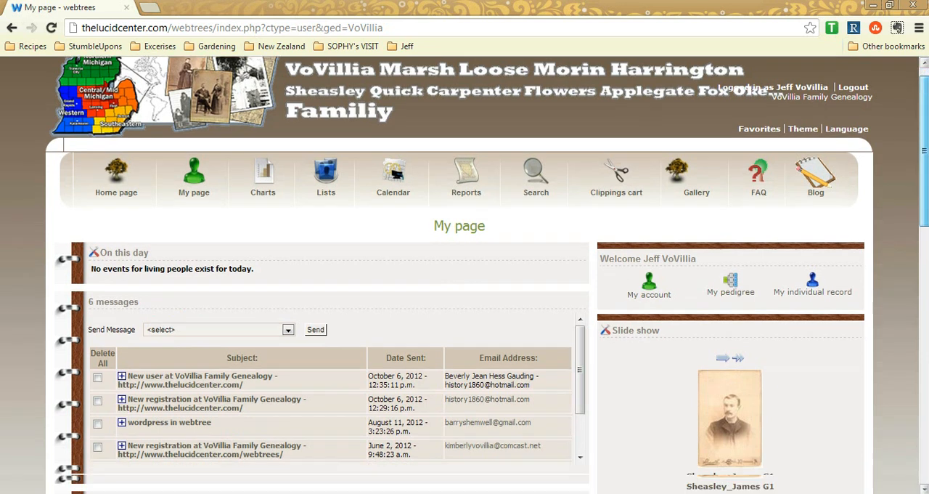
pyautogui.scroll(-3)
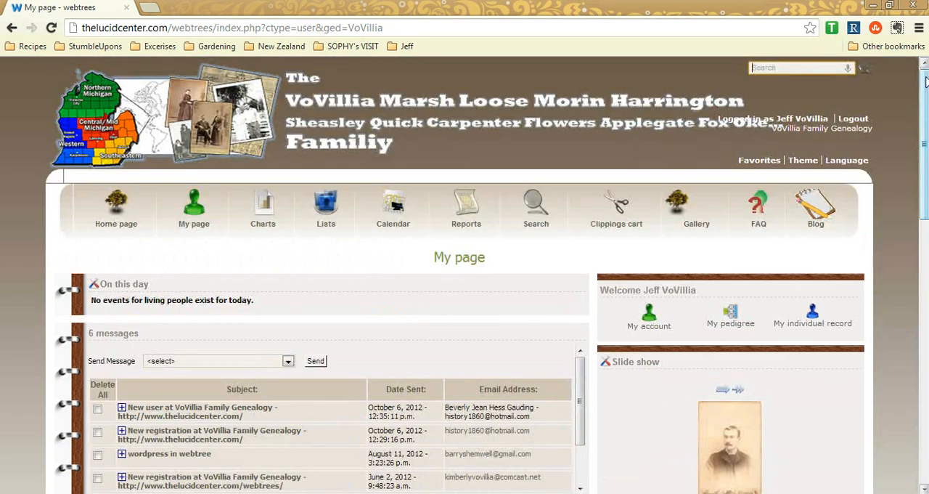
pyautogui.scroll(-3)
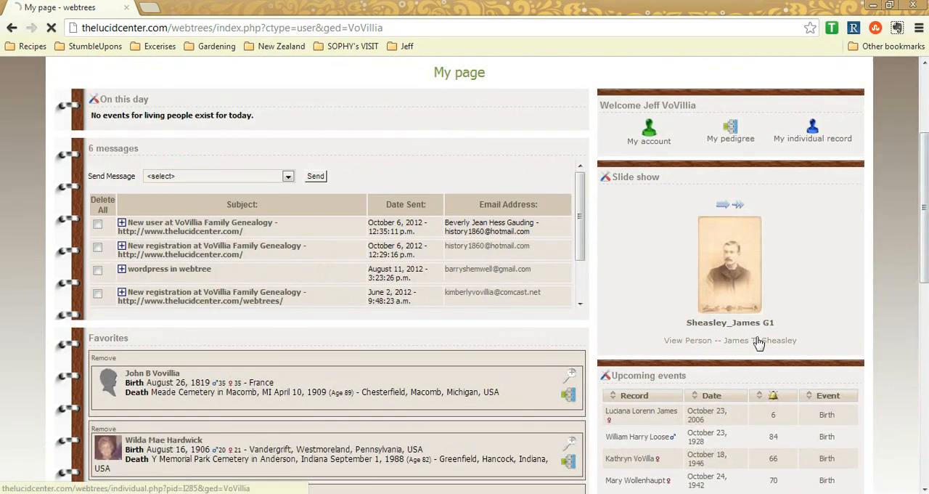
pyautogui.click(729, 340)
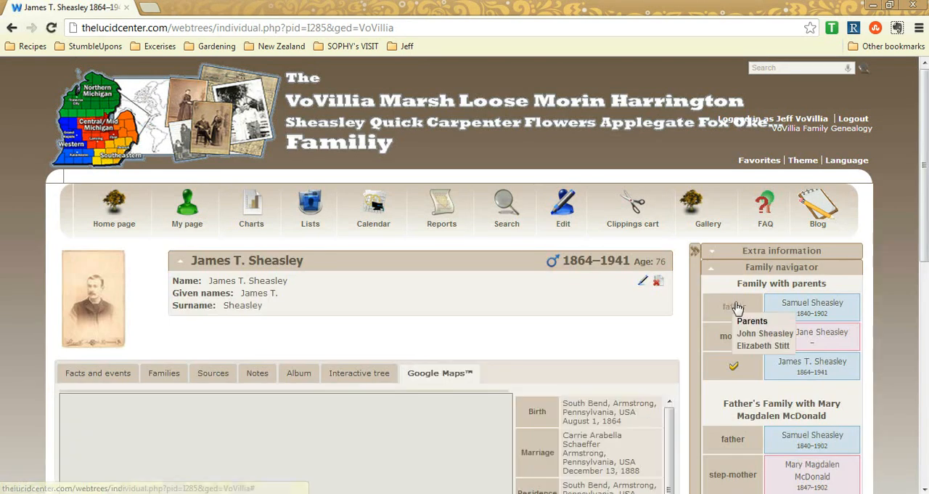
pyautogui.click(758, 160)
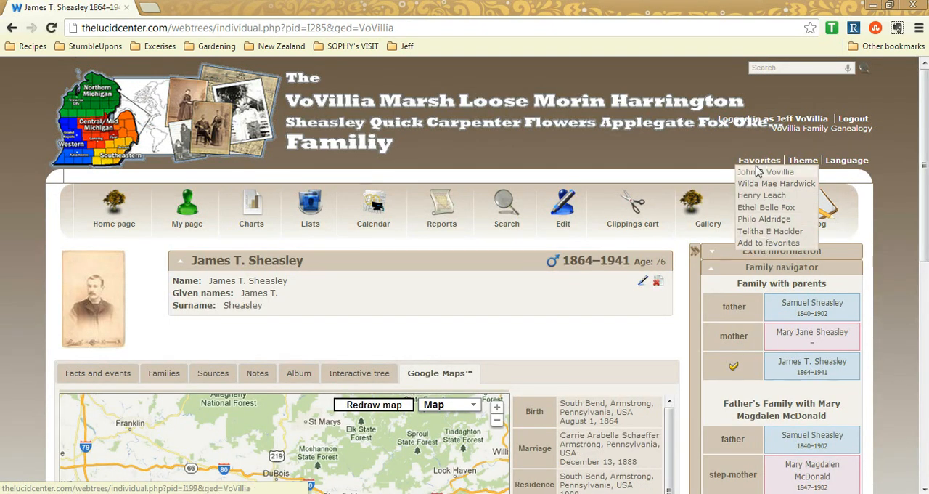
pyautogui.click(758, 171)
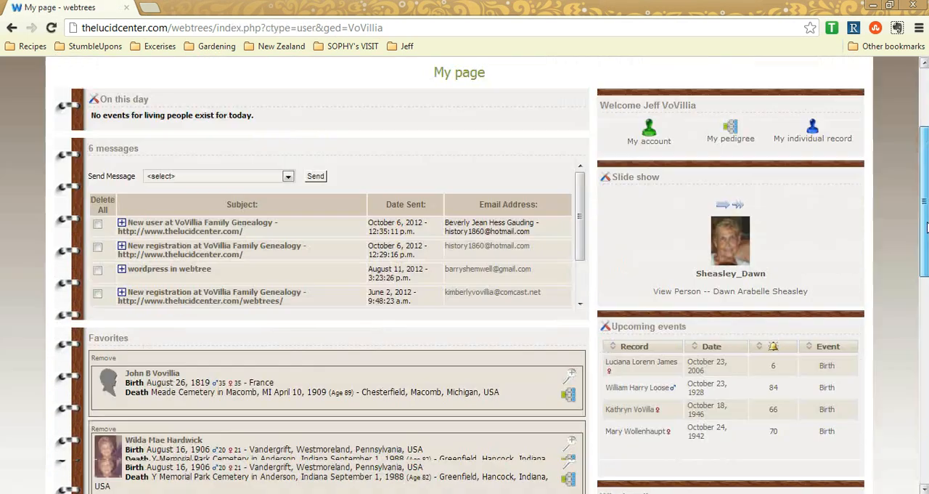
pyautogui.scroll(-3)
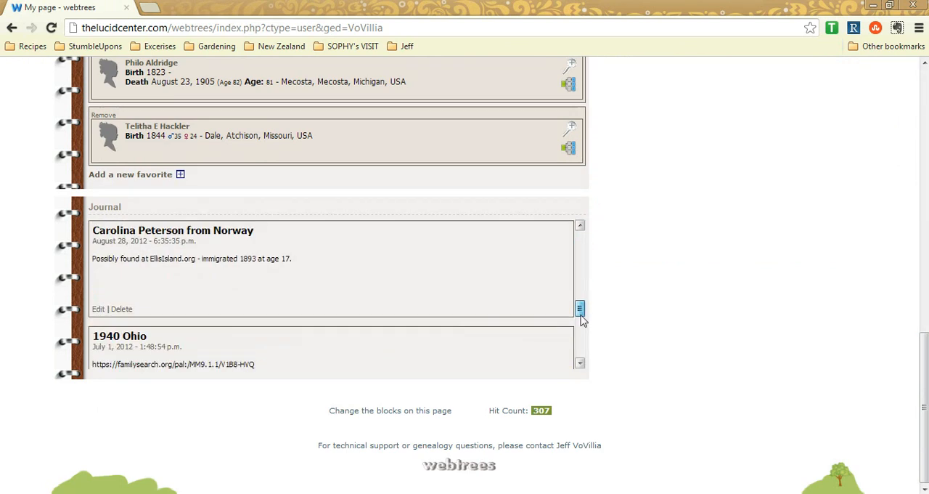
pyautogui.scroll(-3)
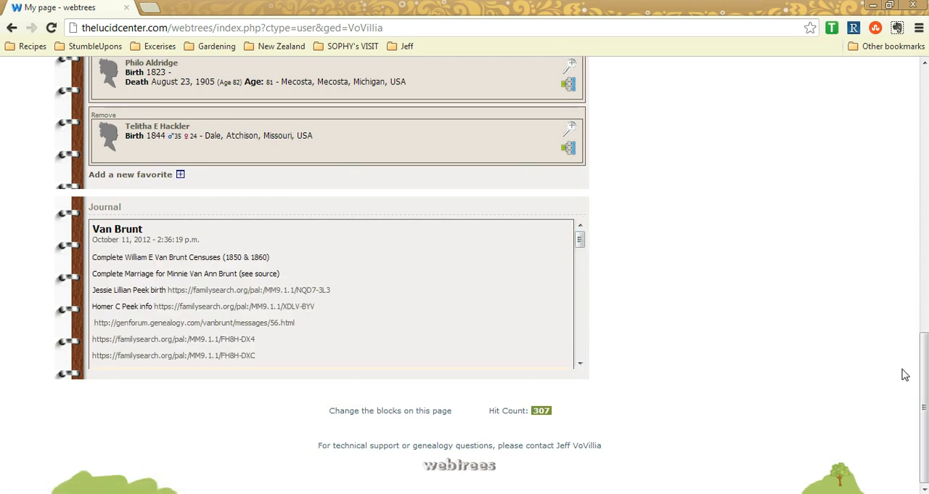
pyautogui.scroll(3)
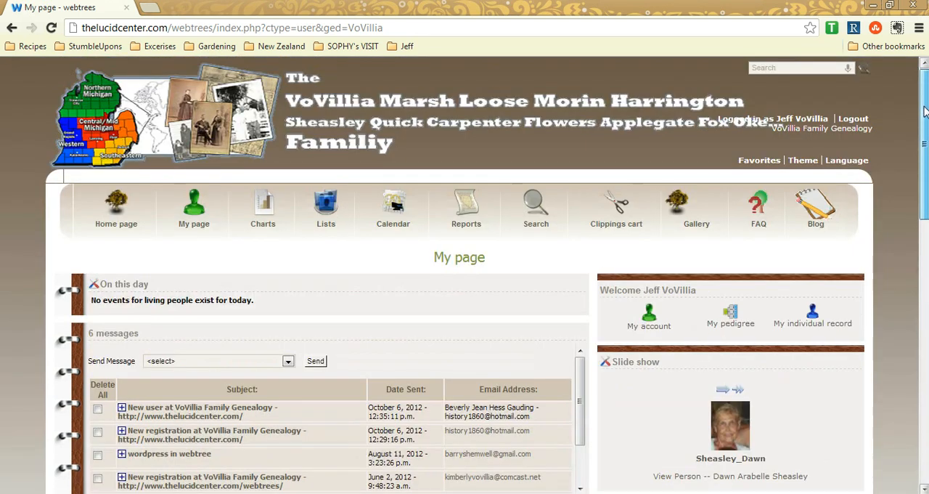
pyautogui.click(263, 206)
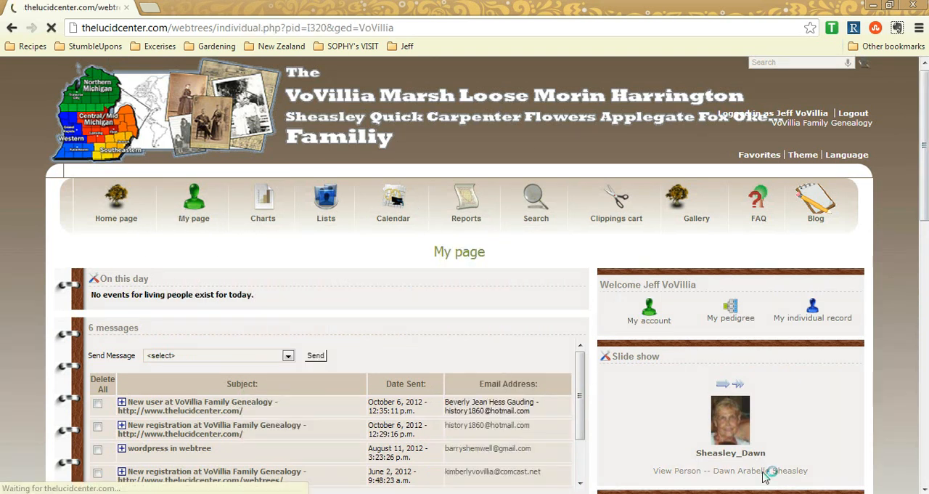
pyautogui.click(760, 470)
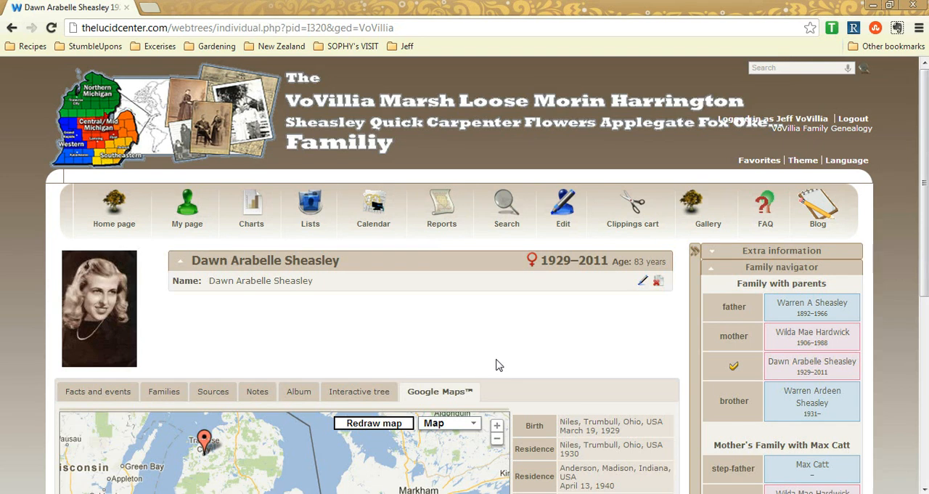
pyautogui.scroll(-3)
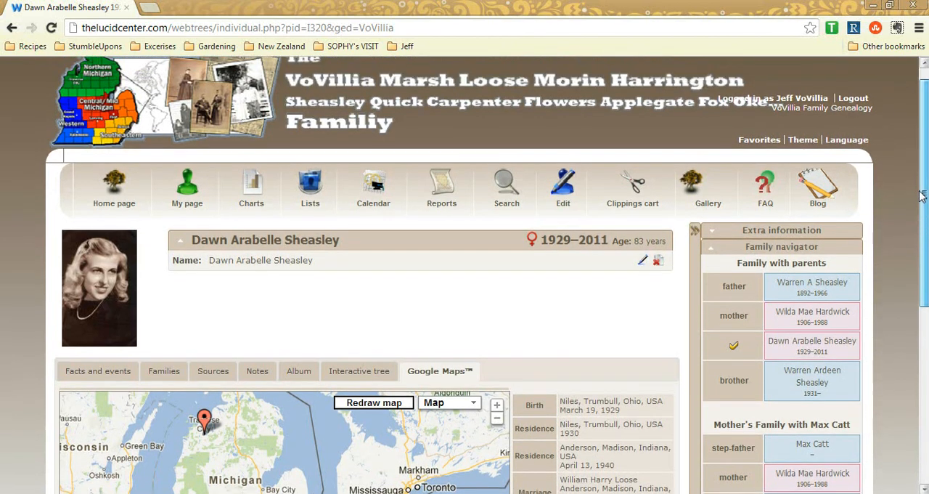
pyautogui.scroll(-3)
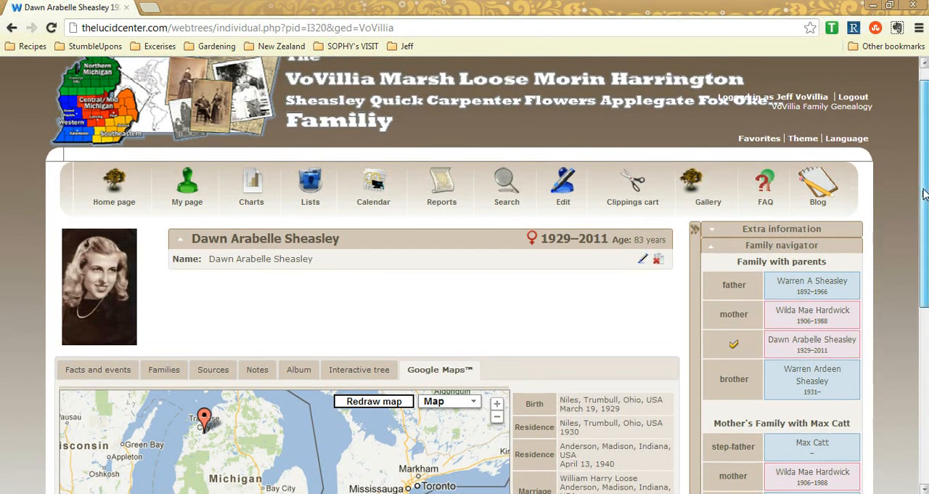